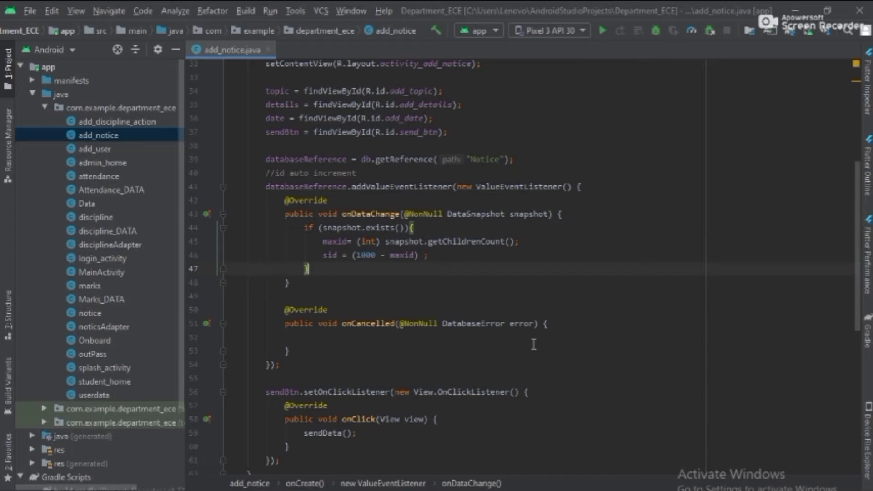
Mirror the Xiaomi phone beside the code and select Xiaomi M2004J19C as the run device
left_click(602, 30)
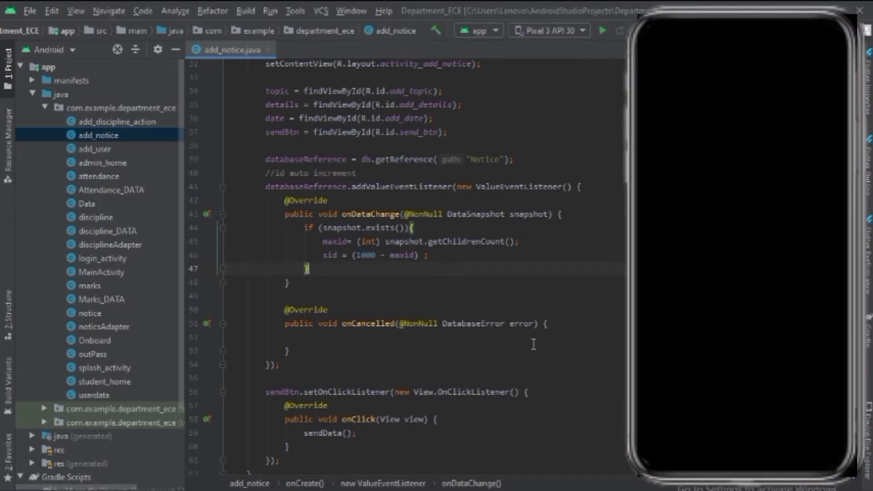
left_click(547, 30)
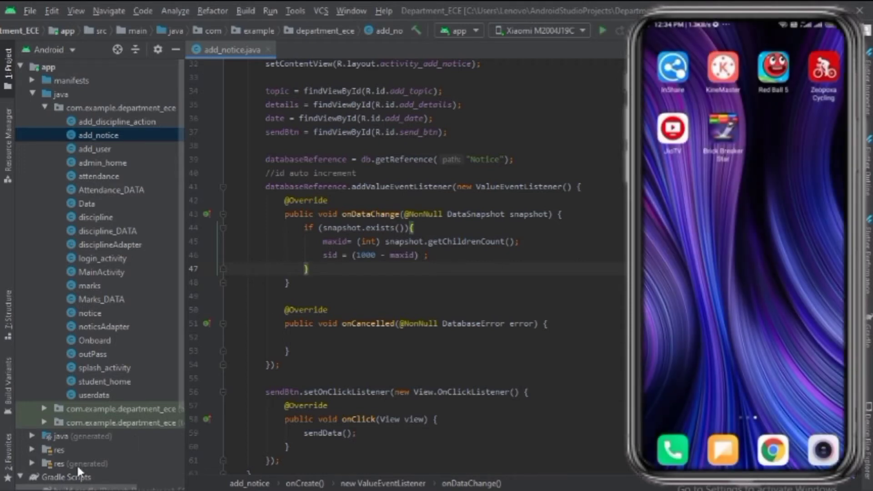
Run the department app on the Xiaomi phone and go through onboarding to login
left_click(602, 30)
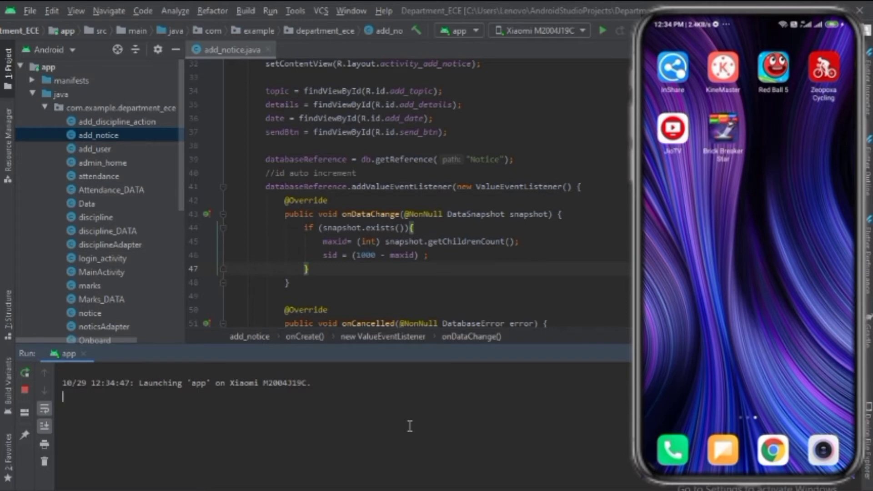
left_click(602, 30)
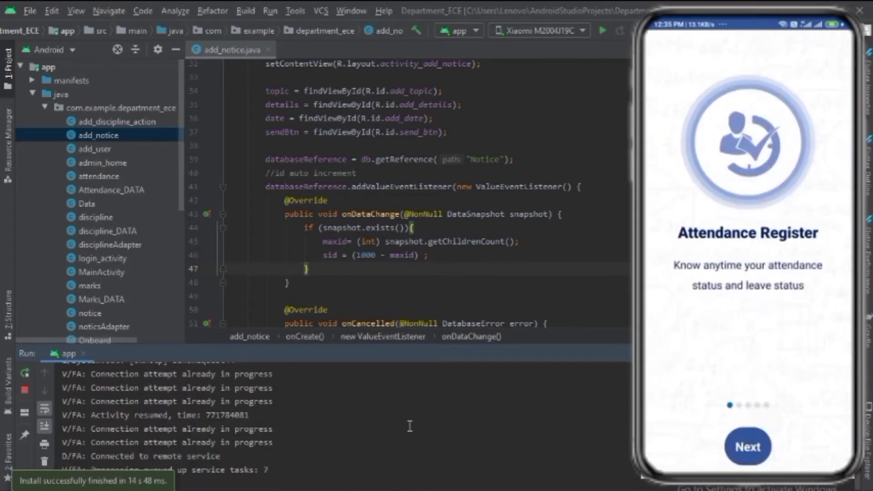
left_click(747, 446)
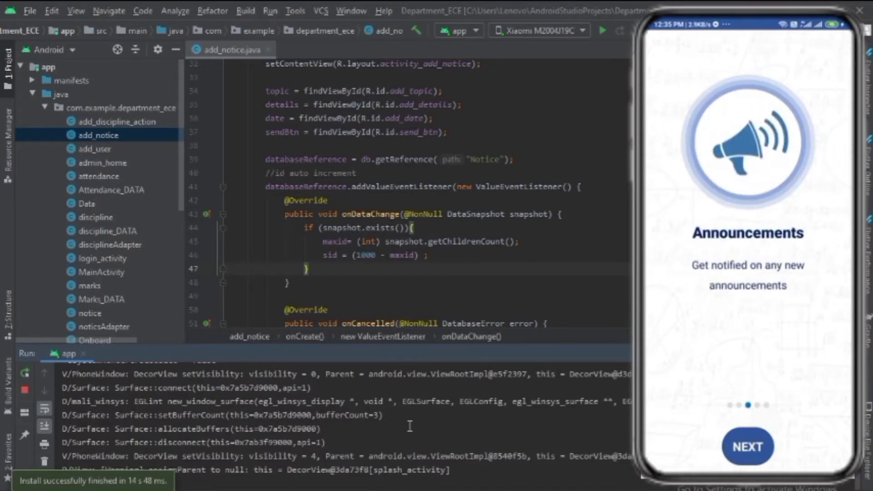
left_click(747, 446)
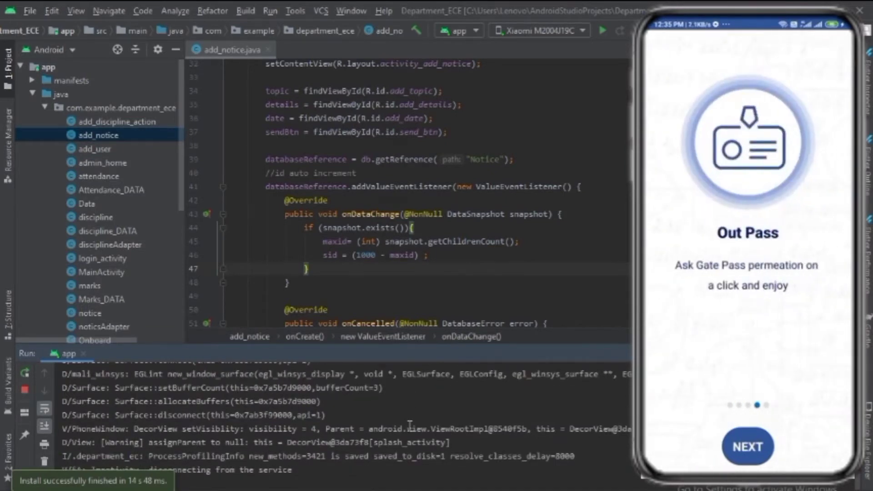
left_click(747, 446)
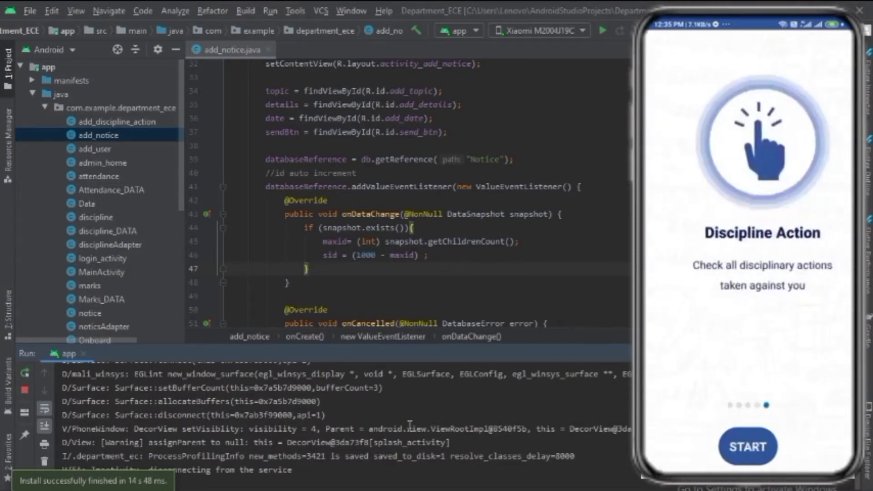
left_click(746, 446)
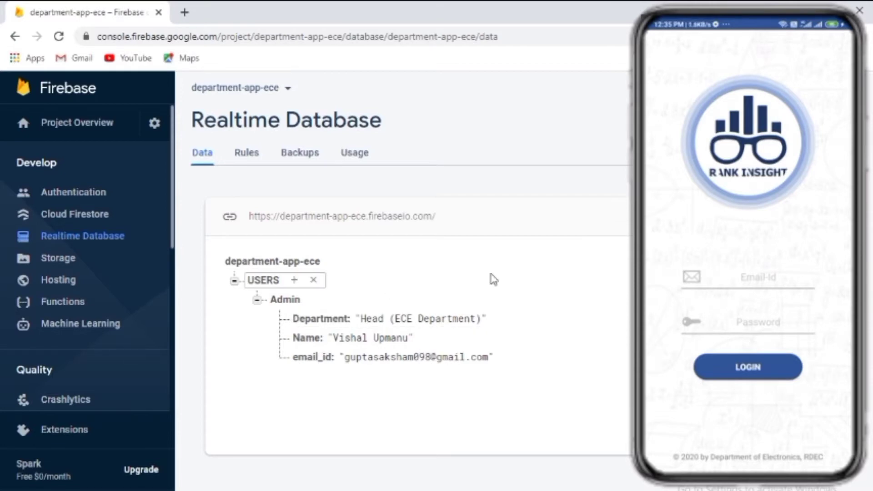
left_click(747, 277)
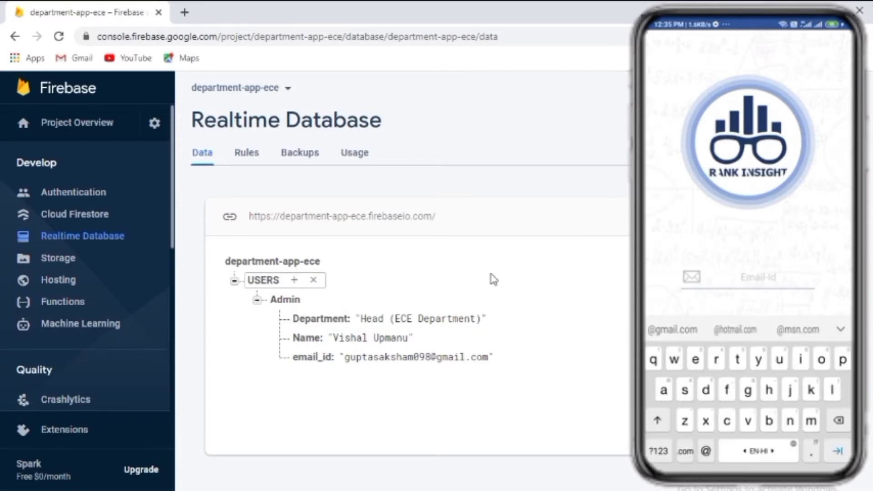
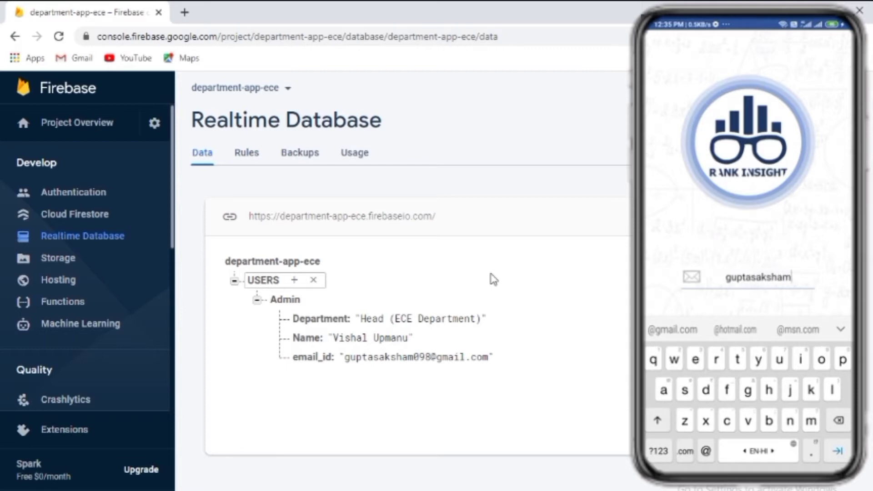
left_click(657, 450)
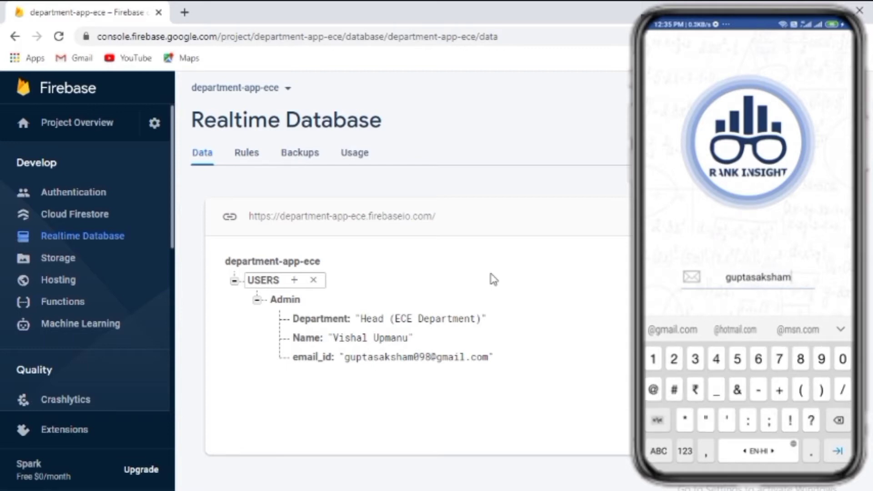
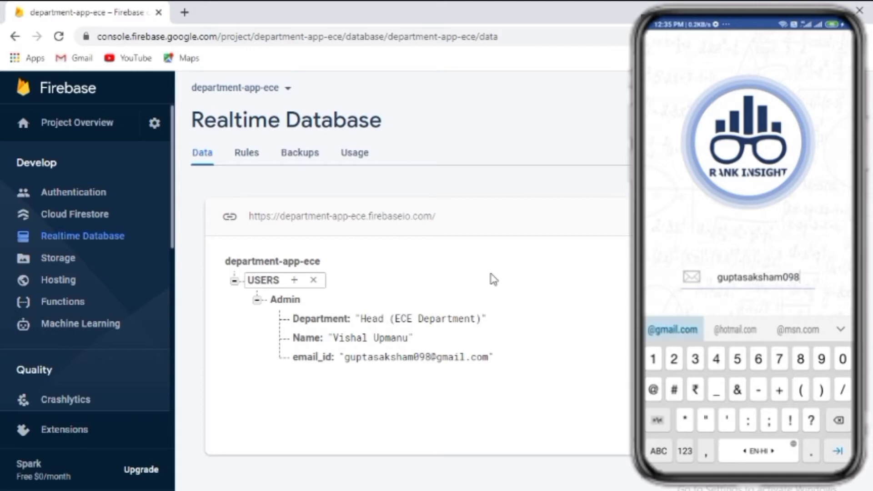
left_click(671, 329)
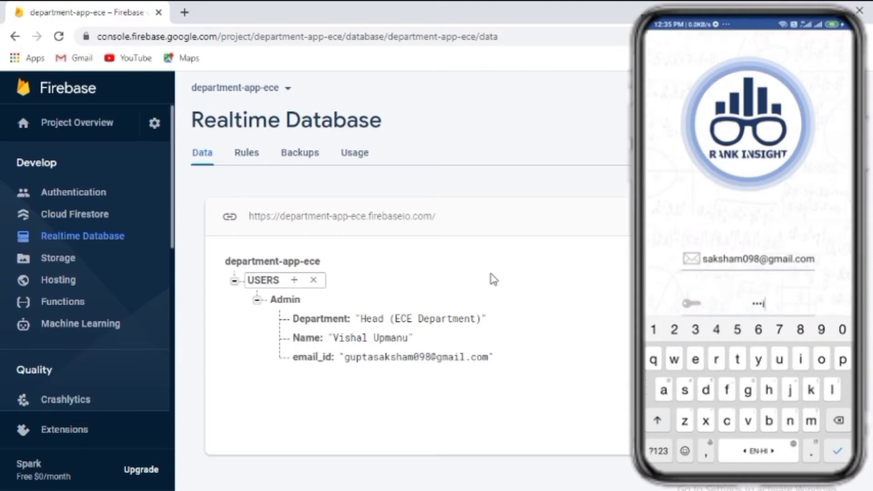
left_click(757, 329)
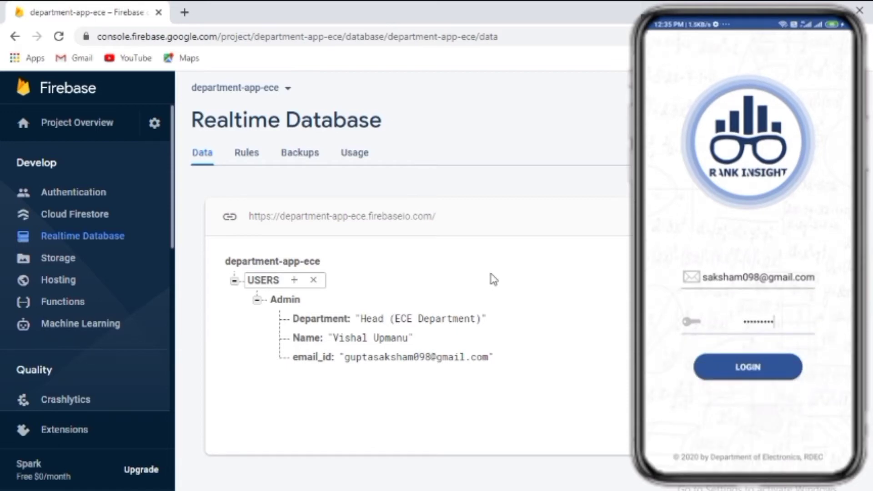
left_click(746, 367)
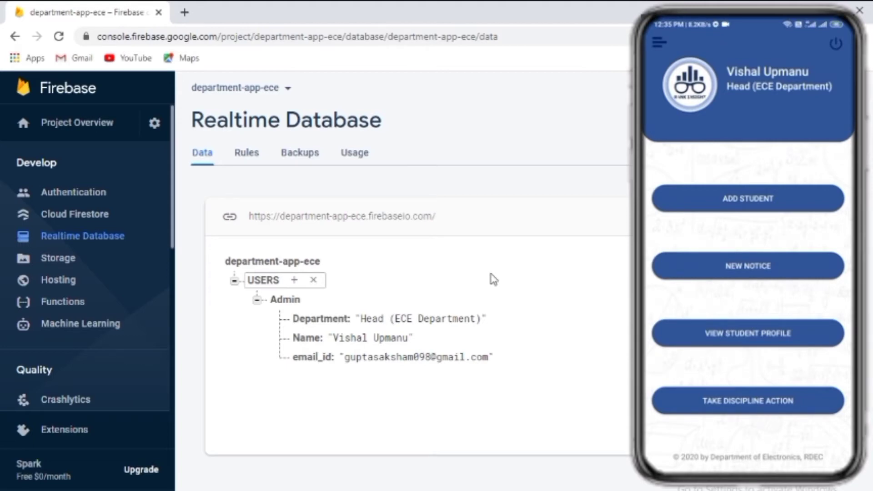
left_click(747, 198)
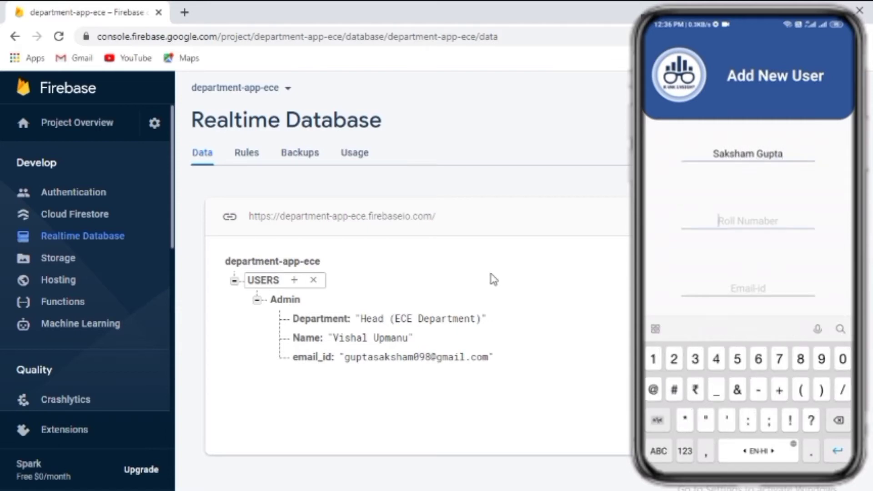
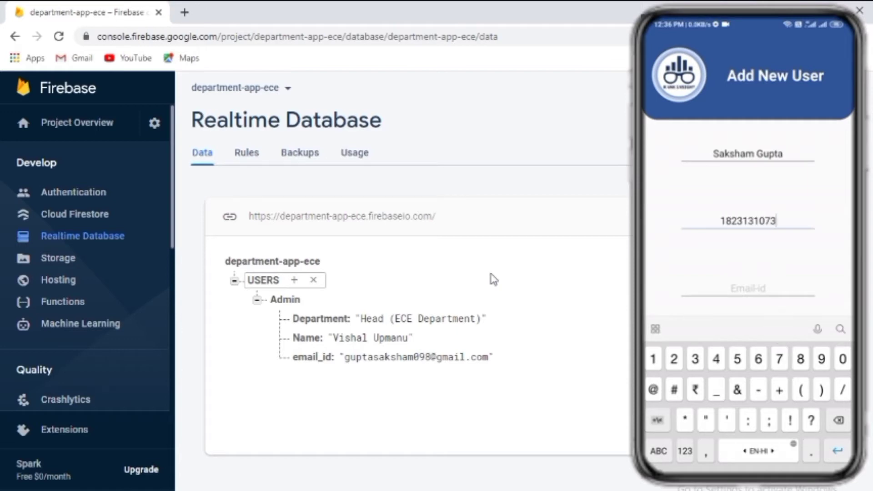
type("lett")
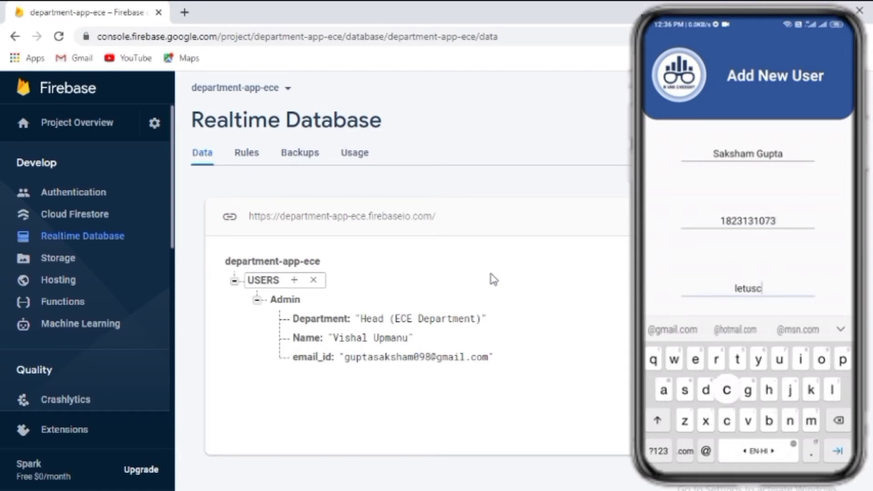
type("g")
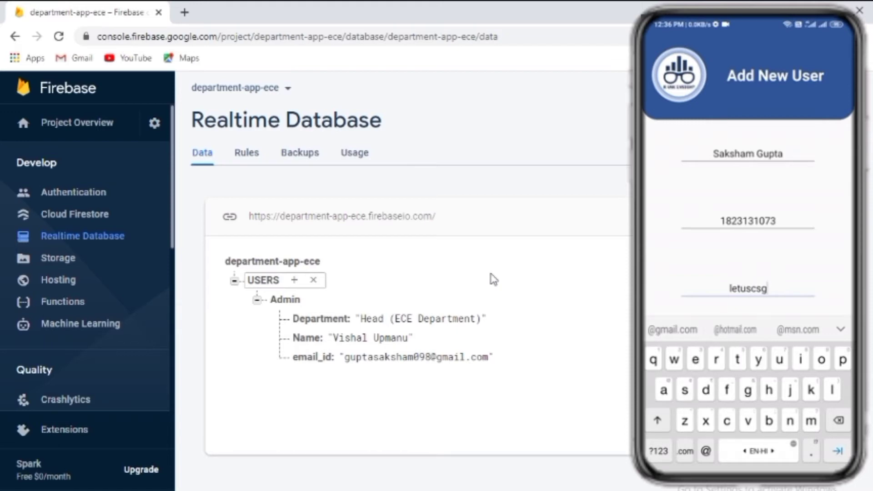
left_click(672, 329)
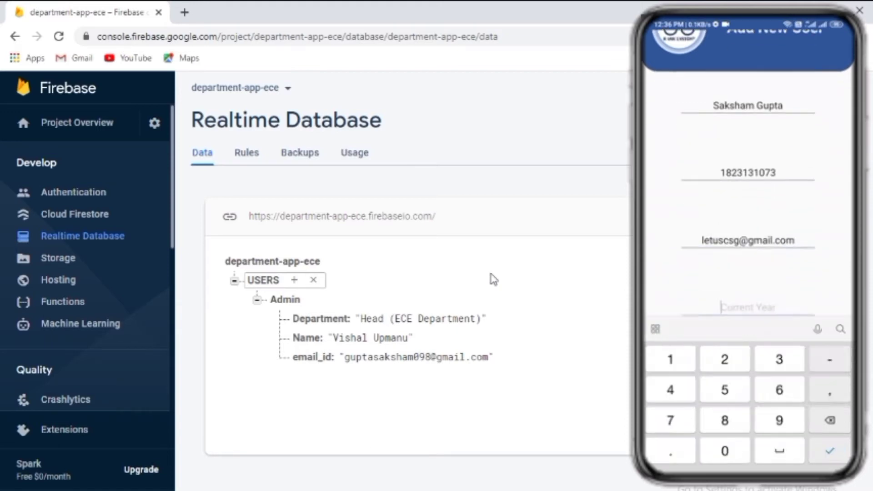
left_click(778, 358)
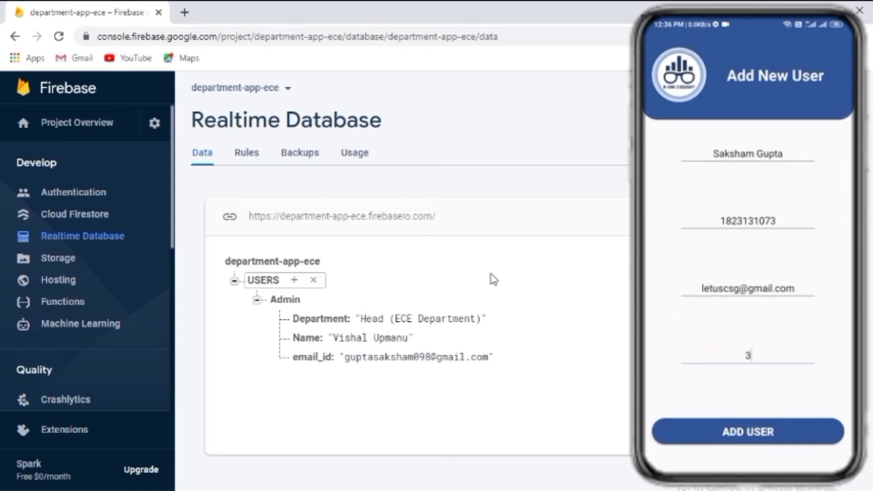
left_click(746, 431)
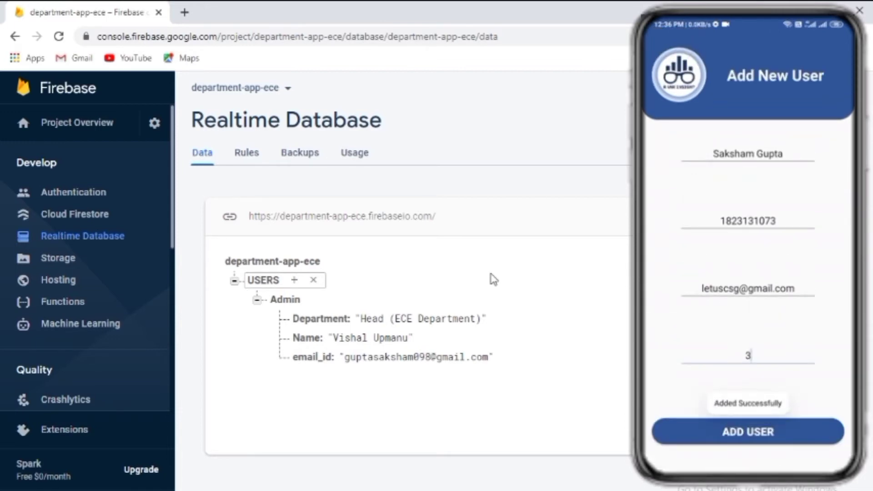
left_click(747, 432)
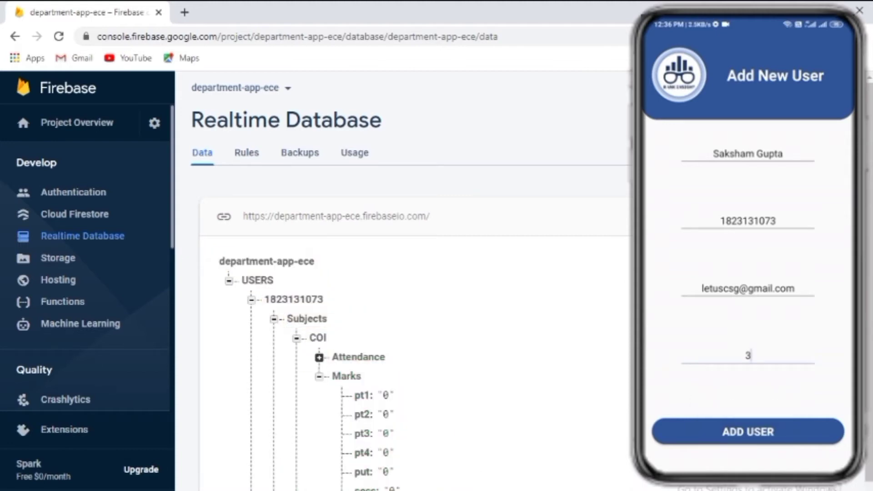
scroll("down", 3)
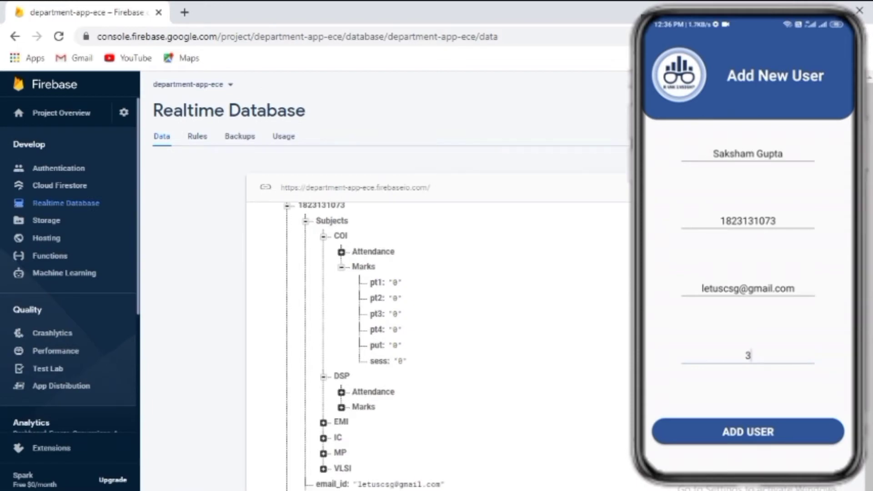
scroll("down", 3)
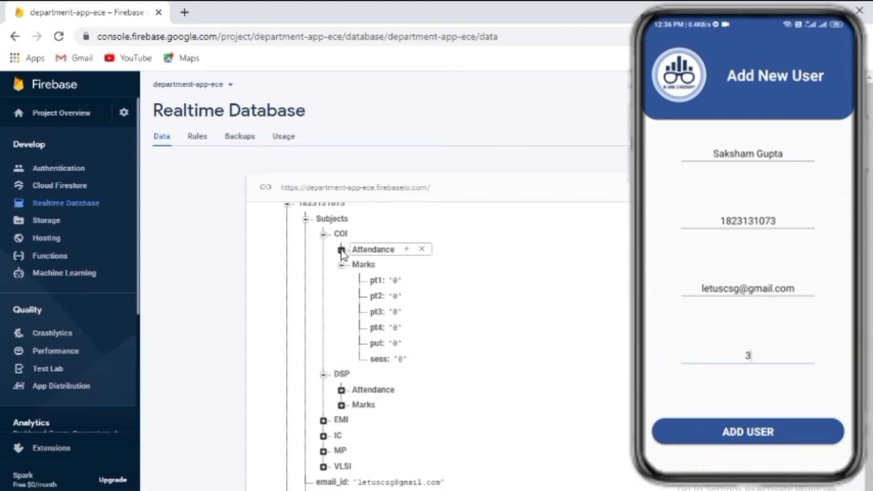
left_click(341, 249)
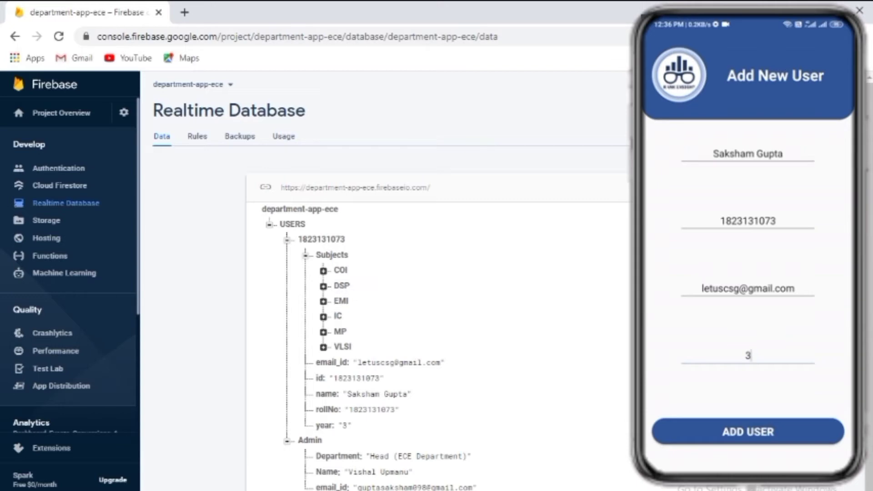
left_click(747, 155)
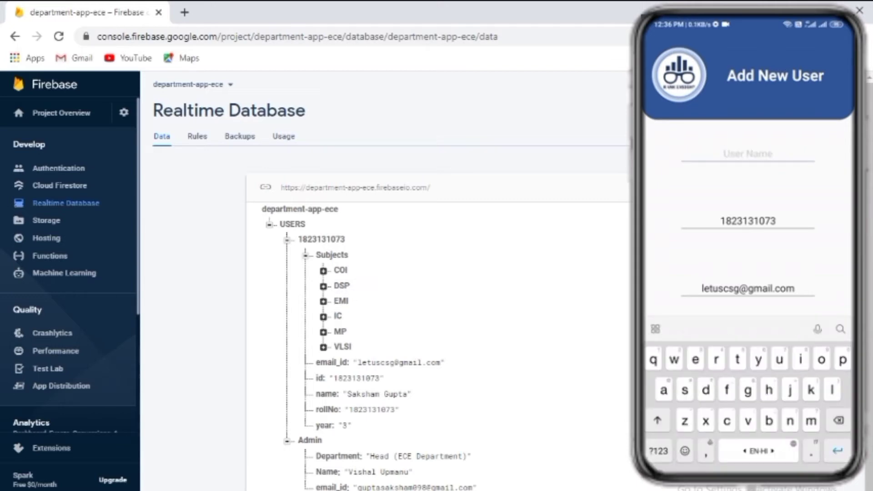
type("Devesh")
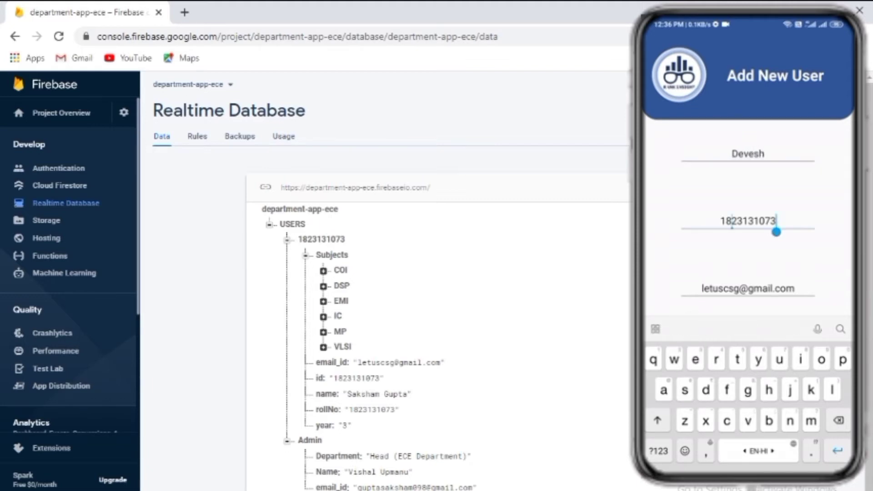
left_click(657, 451)
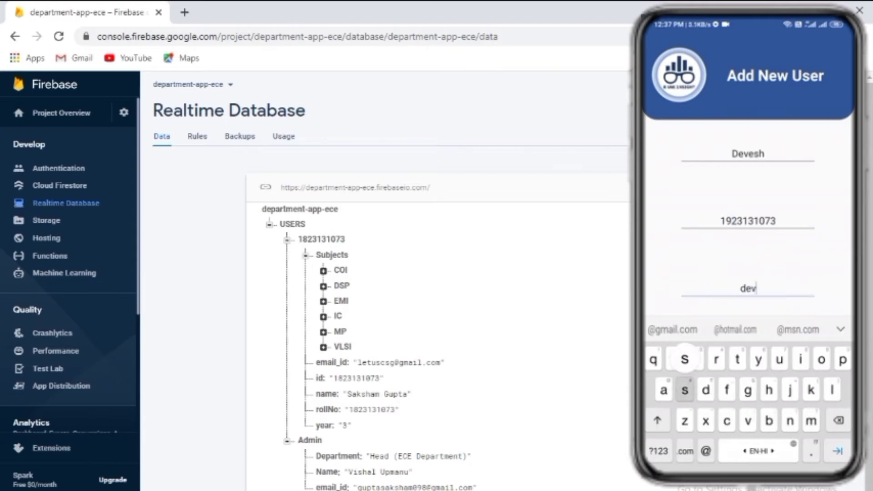
type("esh")
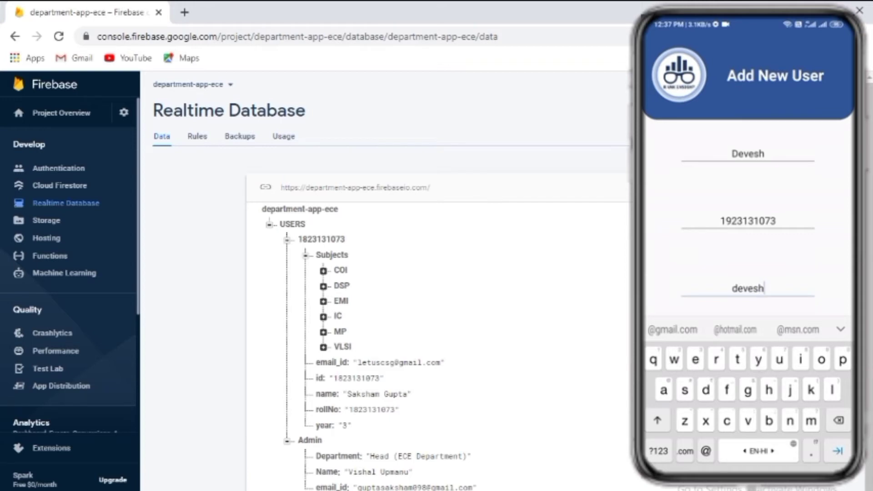
left_click(671, 329)
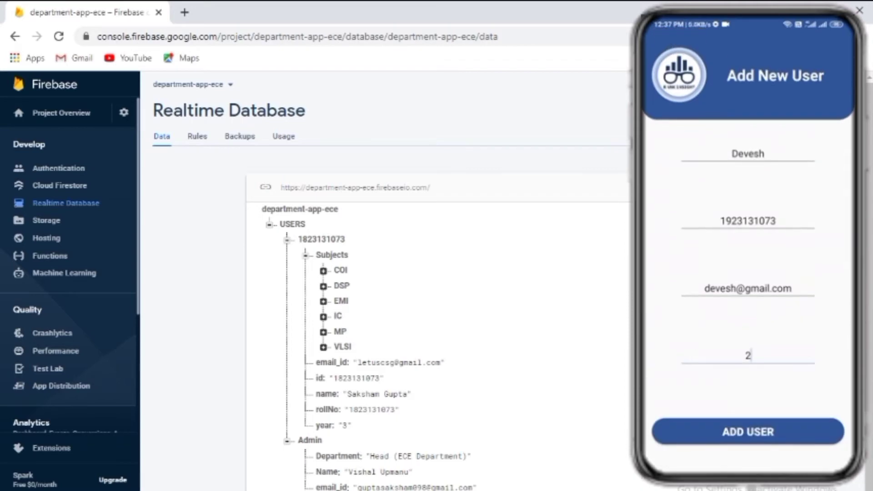
left_click(747, 431)
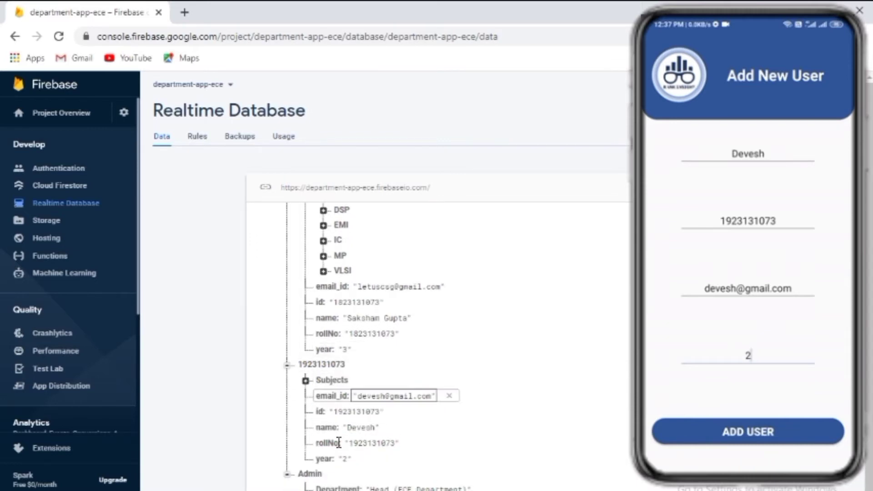
mouse_move(305, 382)
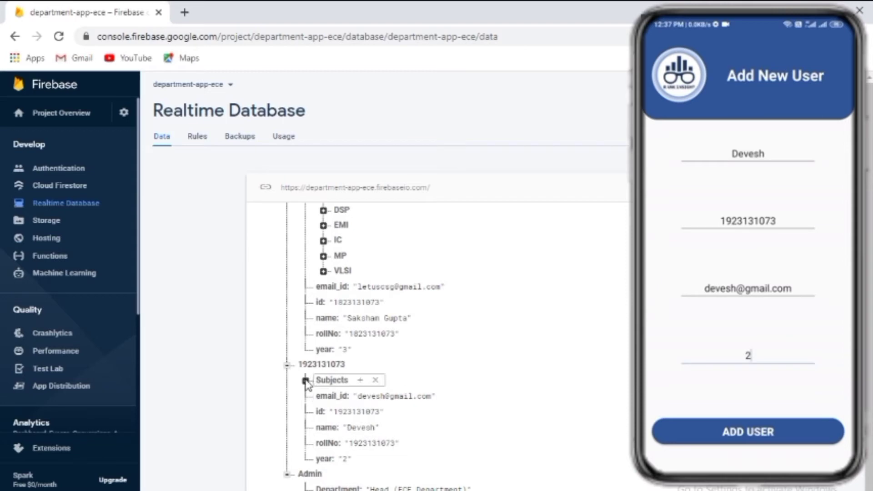
left_click(305, 380)
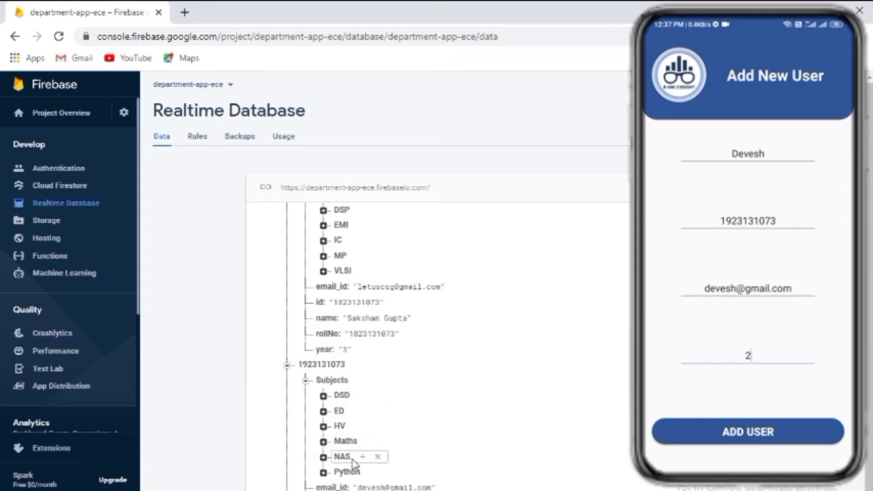
mouse_move(324, 400)
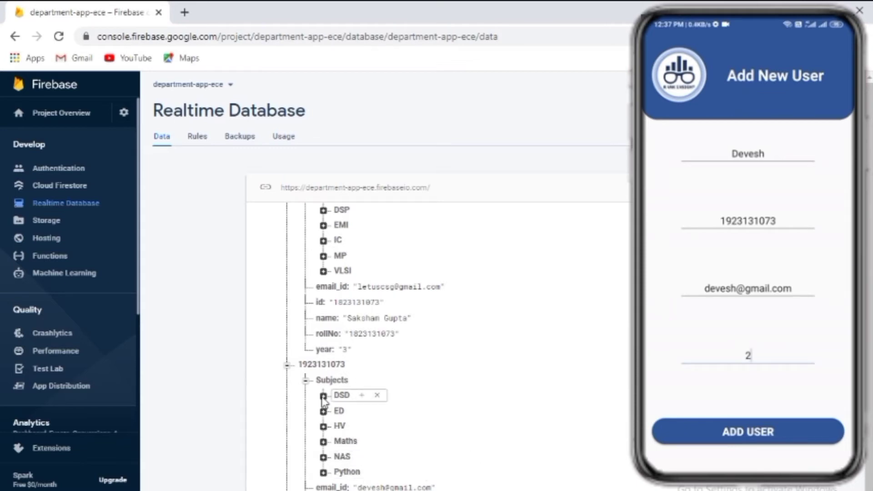
left_click(323, 395)
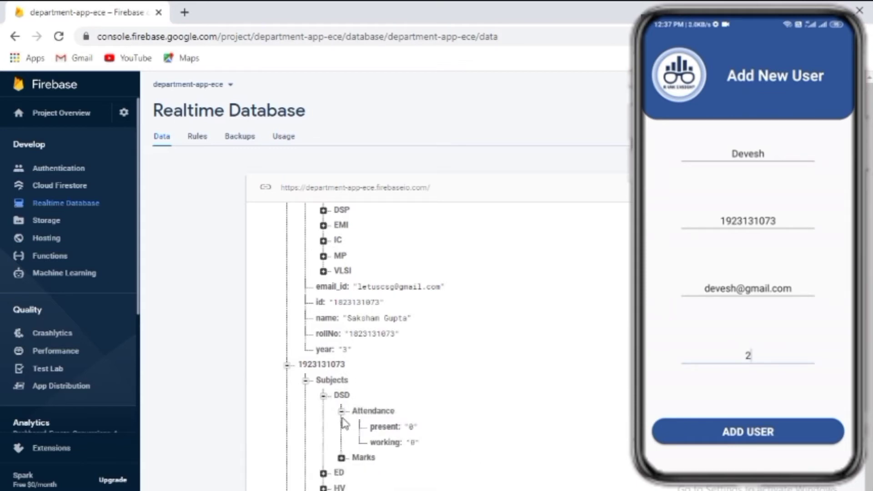
left_click(340, 457)
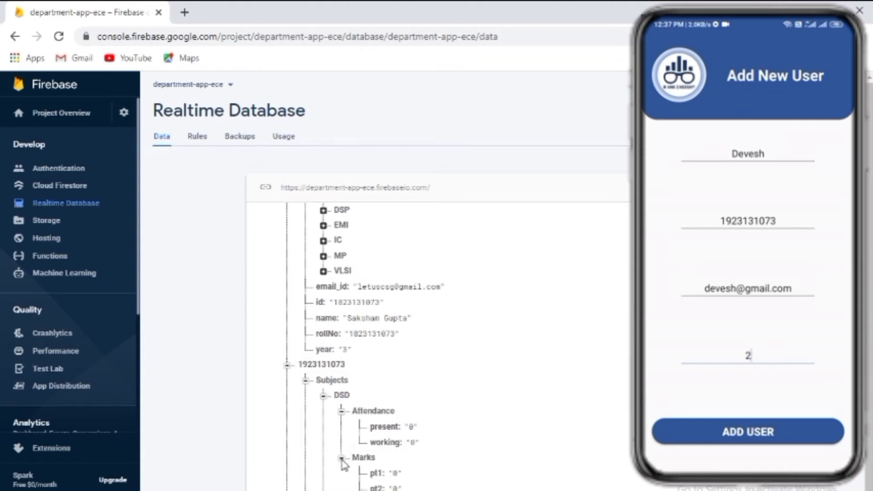
scroll("down", 3)
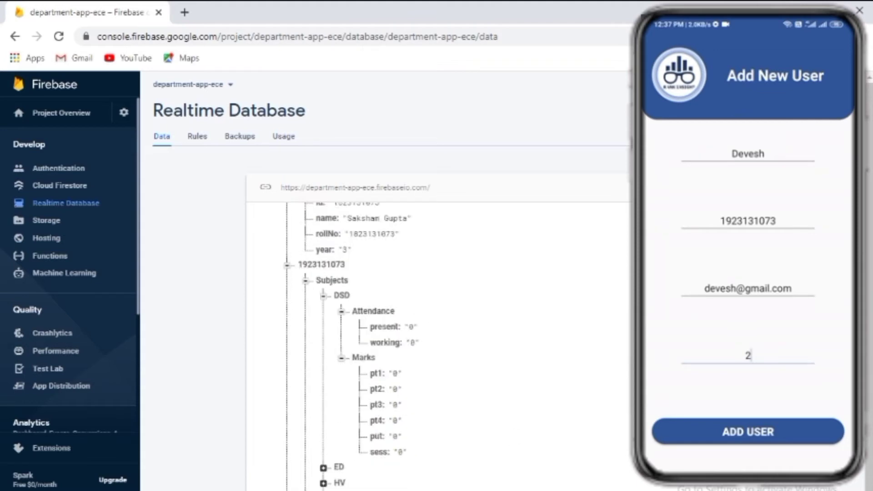
scroll("up", 3)
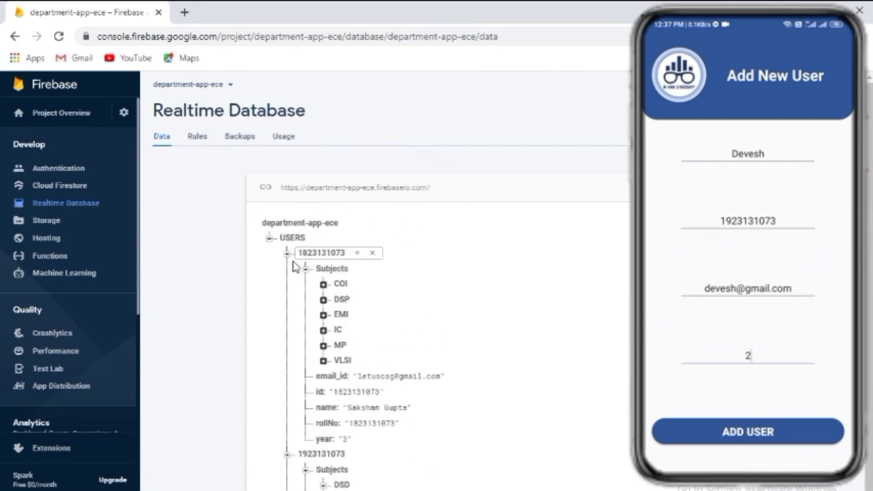
Collapse both student nodes and return the app to the admin home screen
left_click(288, 252)
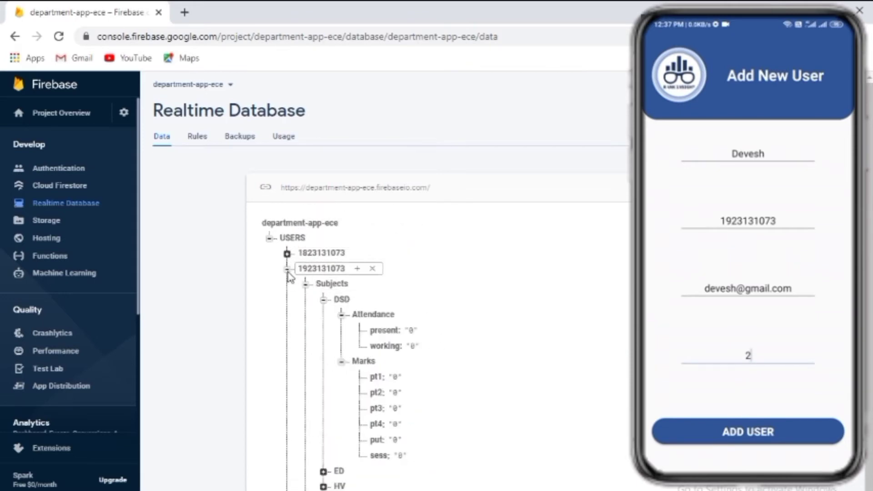
left_click(287, 267)
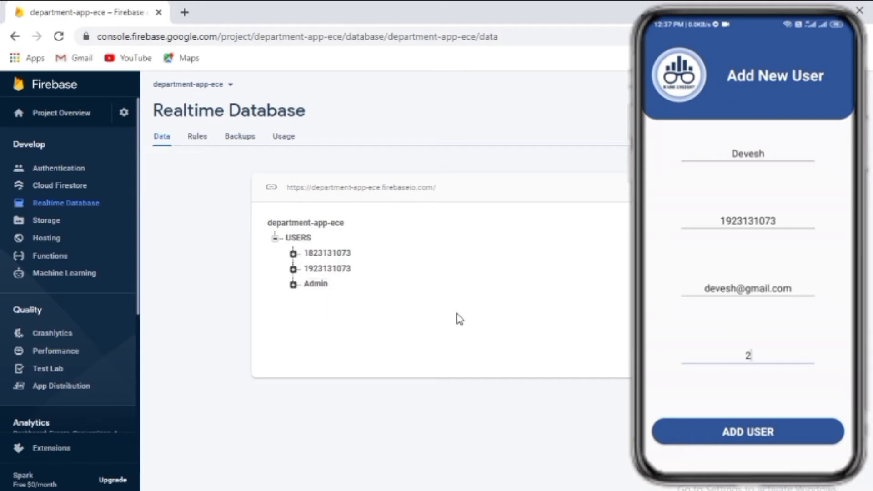
left_click(746, 431)
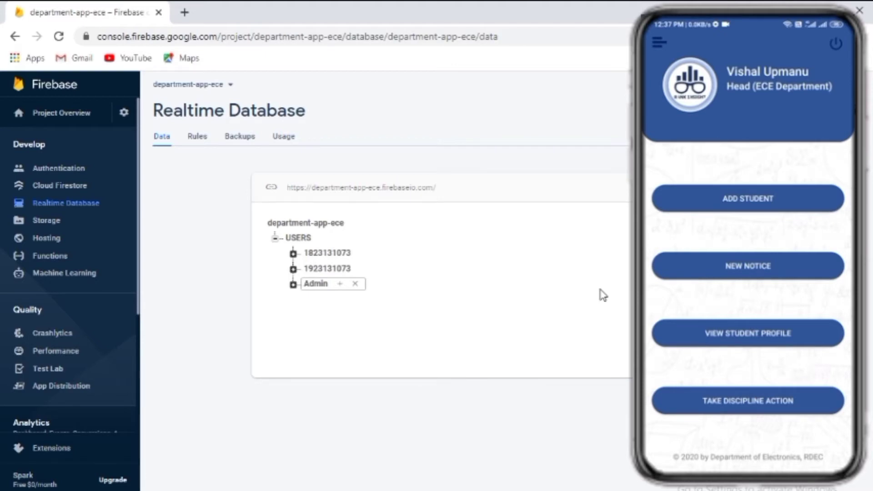
Start a new notice, entering its topic and 'test notice' details text
left_click(747, 265)
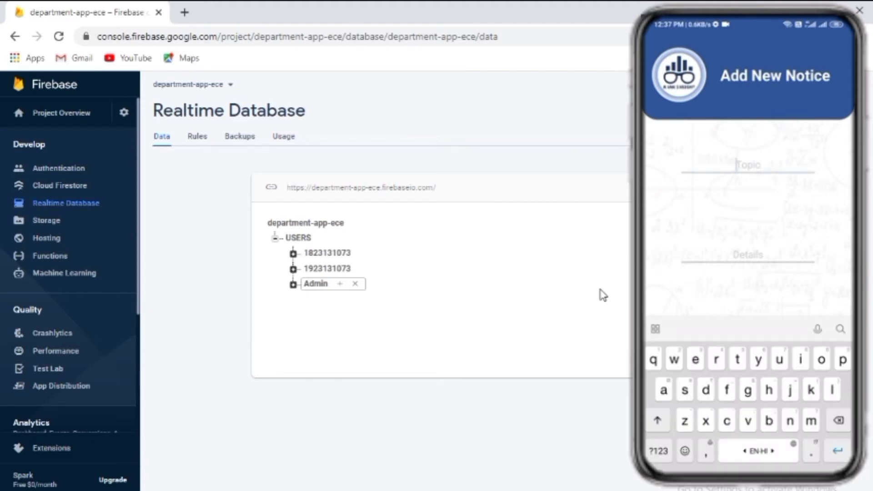
type("notice 1")
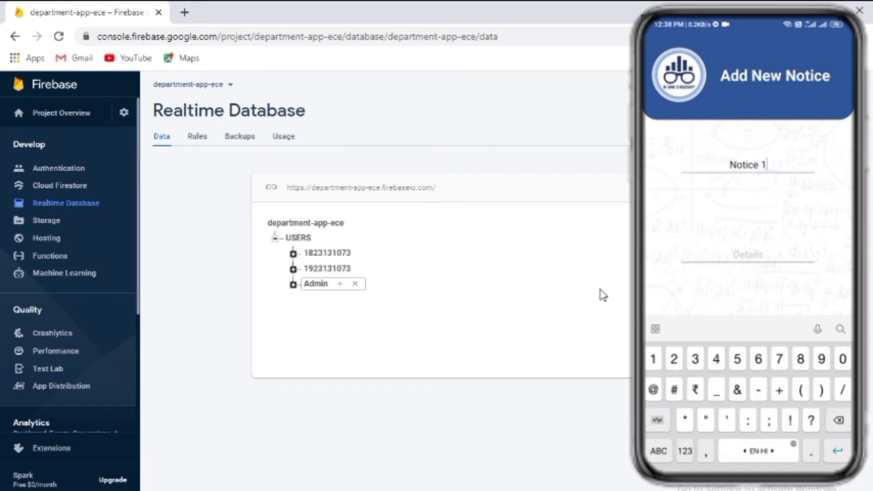
left_click(746, 254)
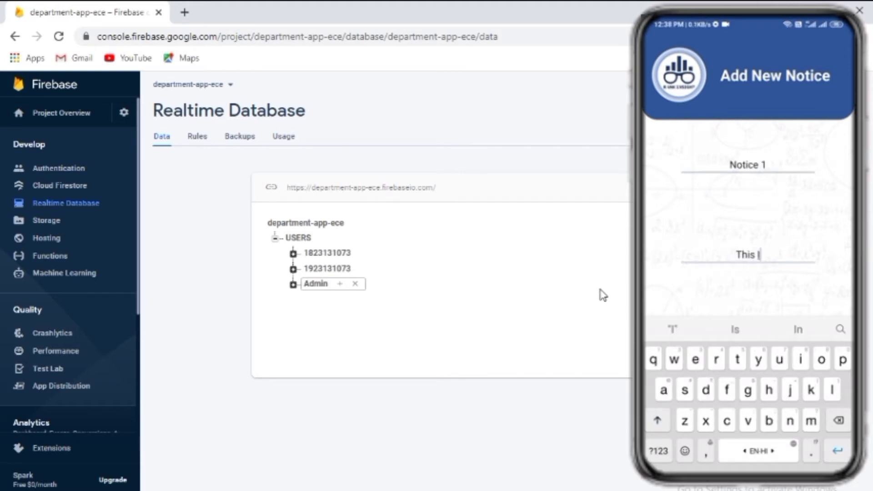
type("is A")
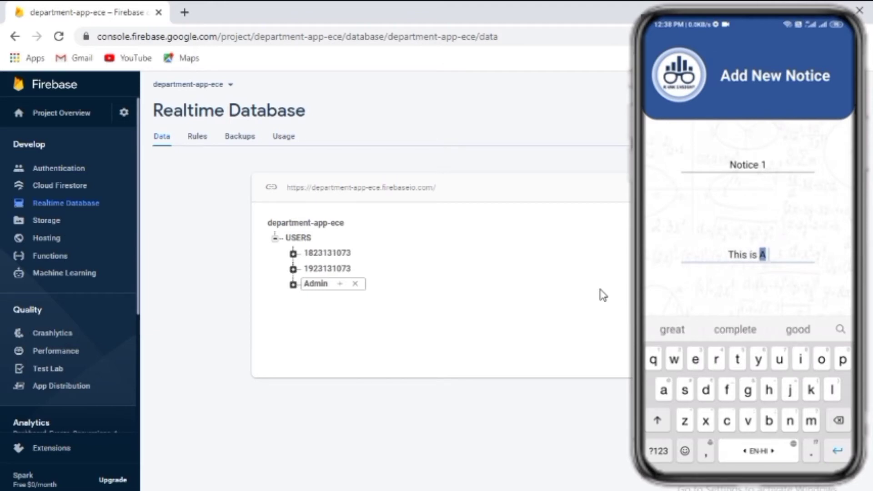
type("test")
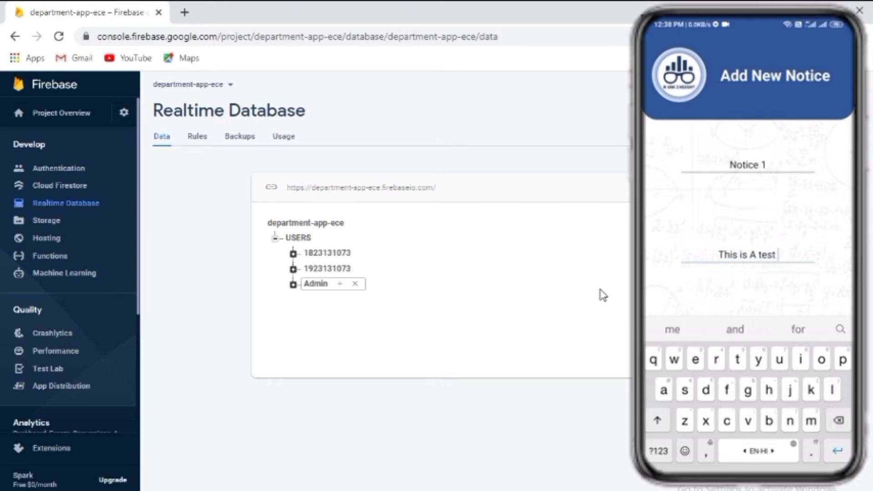
type("notice")
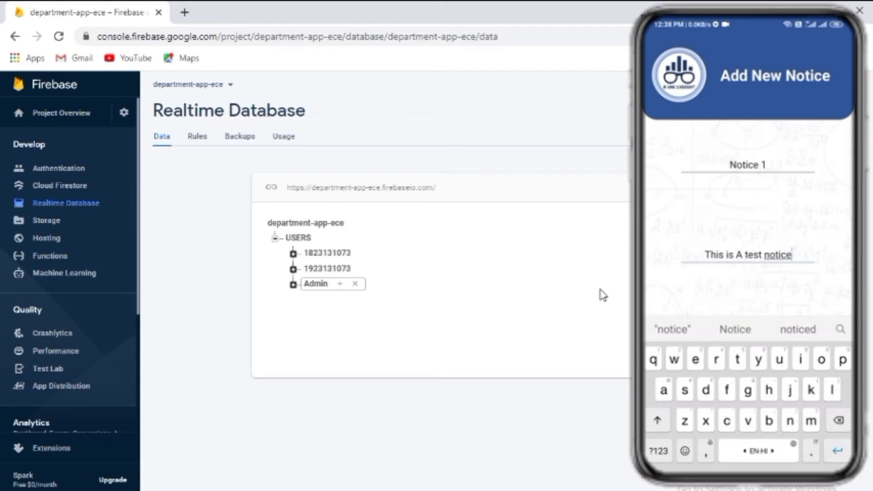
type(".")
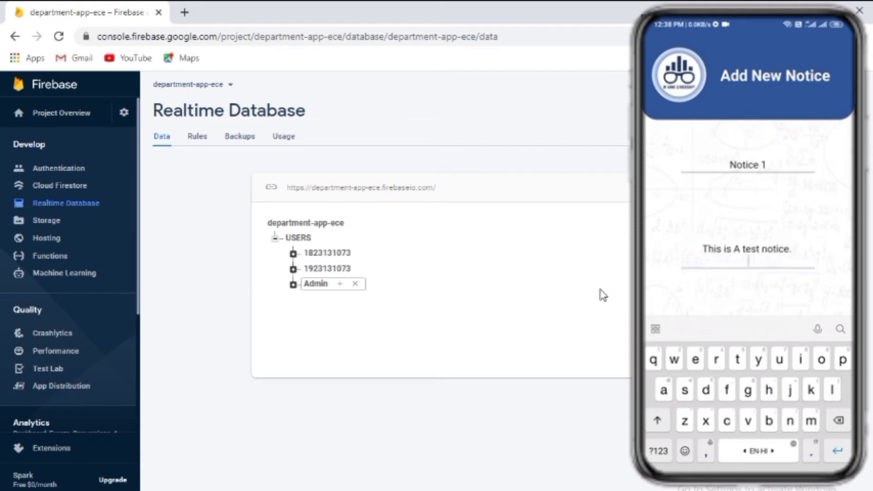
left_click(744, 249)
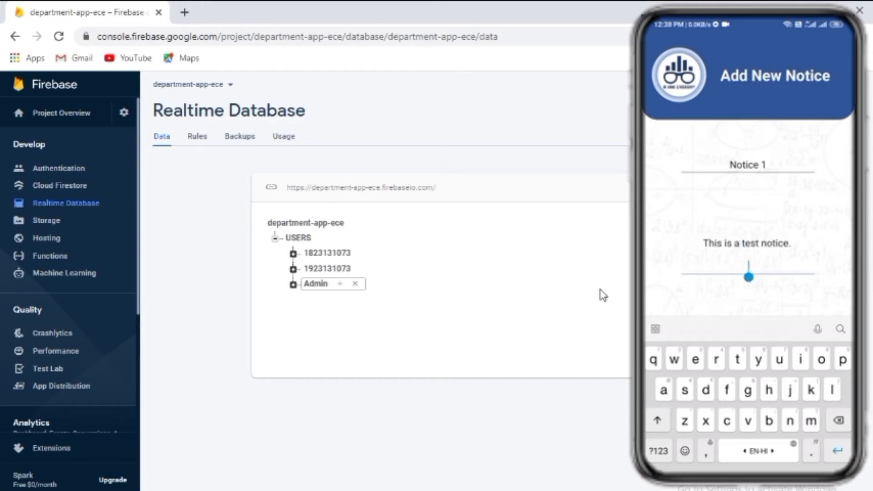
Finish the remaining notice fields and submit Notice 1 dated 12/10/2020
left_click(657, 420)
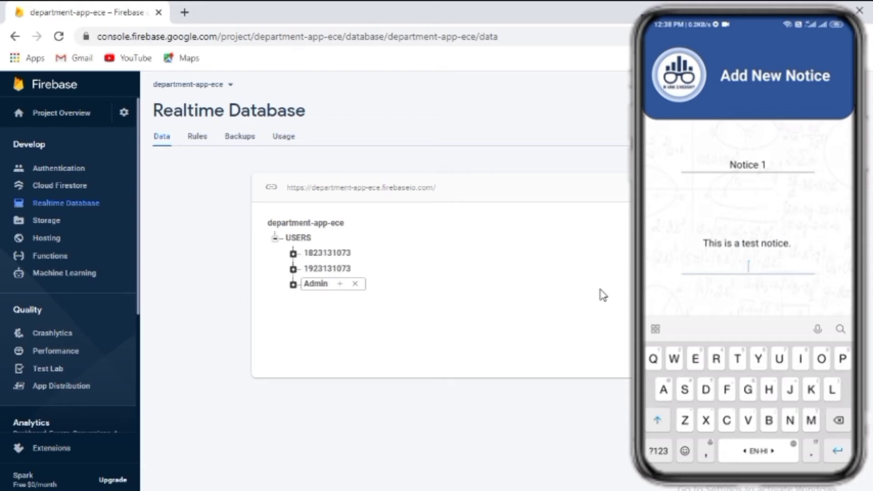
type("Let")
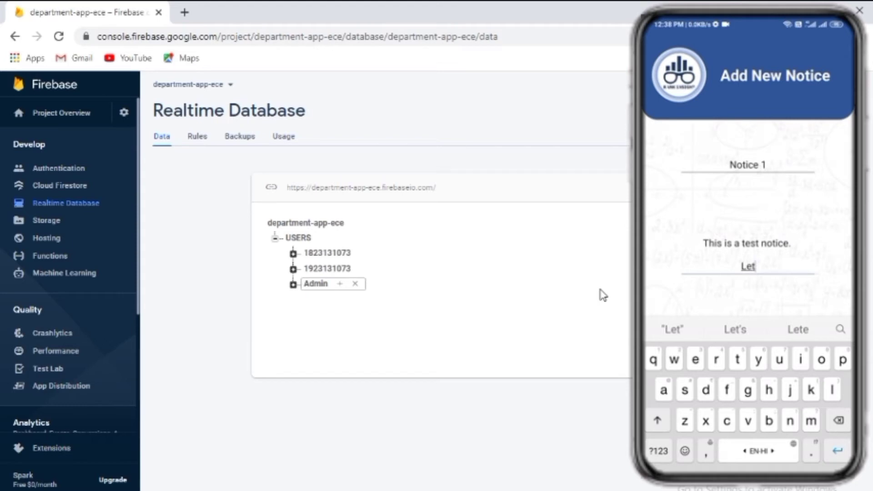
type("no")
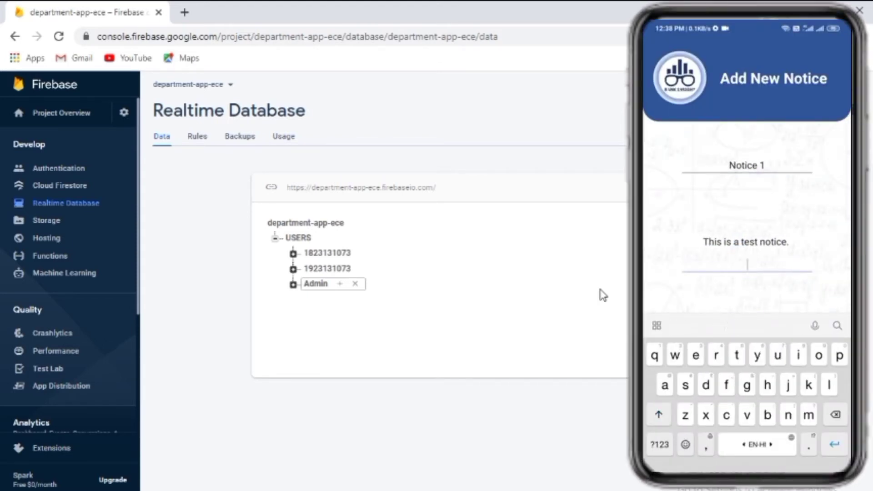
left_click(745, 426)
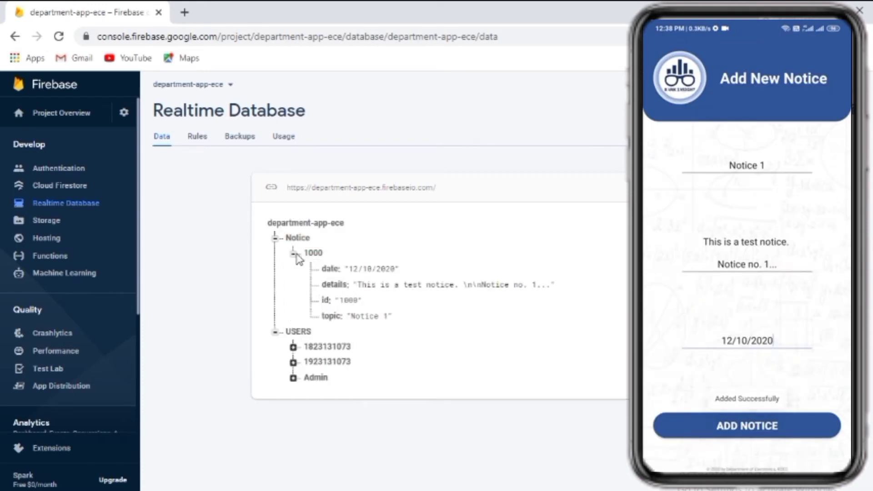
Collapse notice 1000 and submit another test notice from the app
left_click(293, 255)
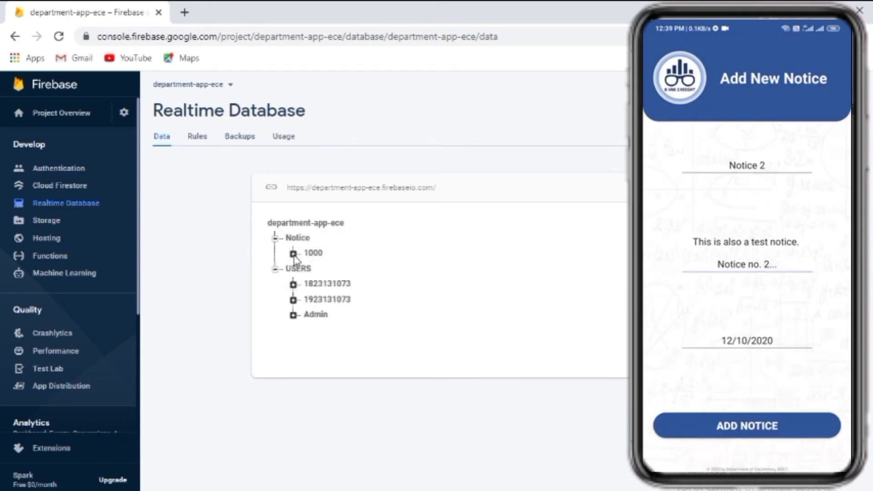
left_click(746, 425)
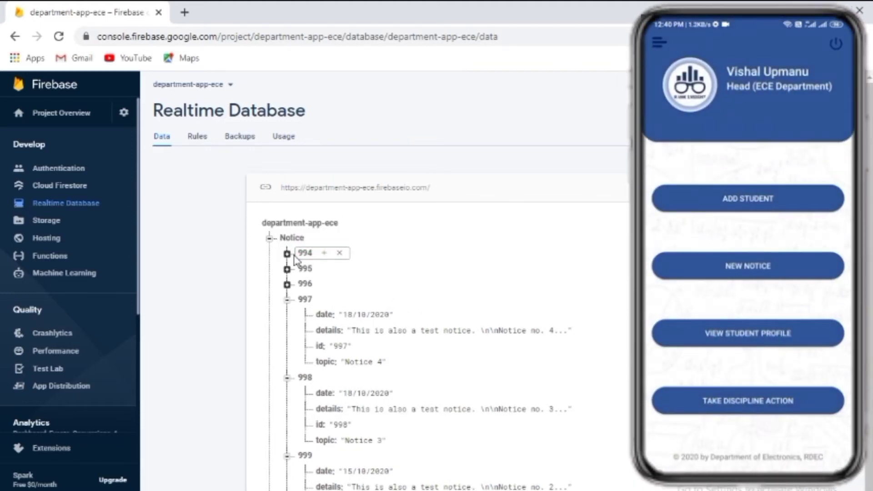
left_click(746, 400)
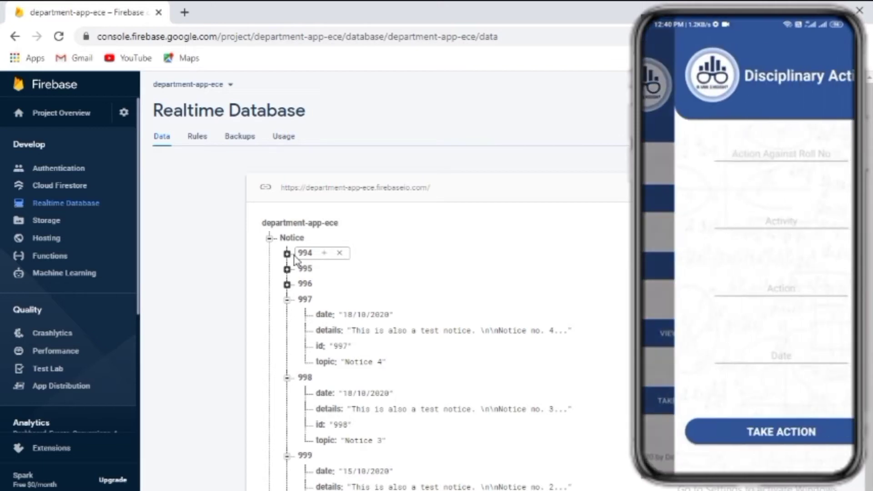
left_click(774, 154)
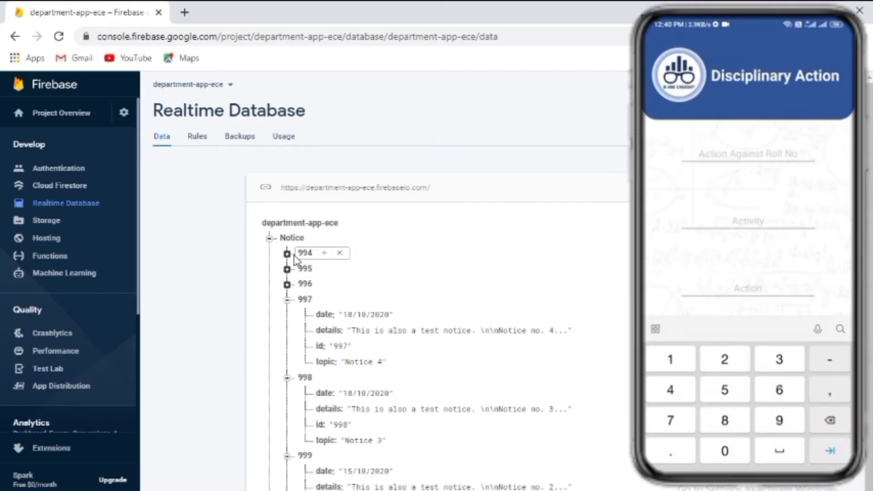
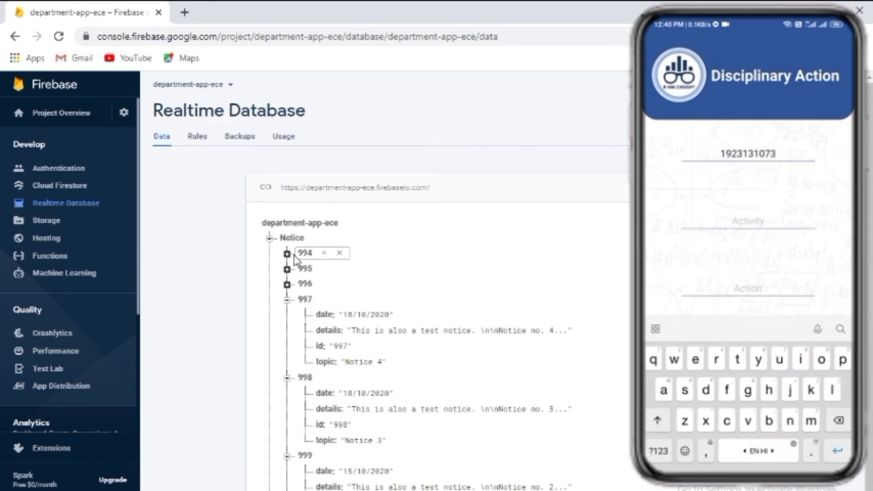
Enter activity Late, action 'suspended for 1 day', date 27/10/2020, and submit
type("In")
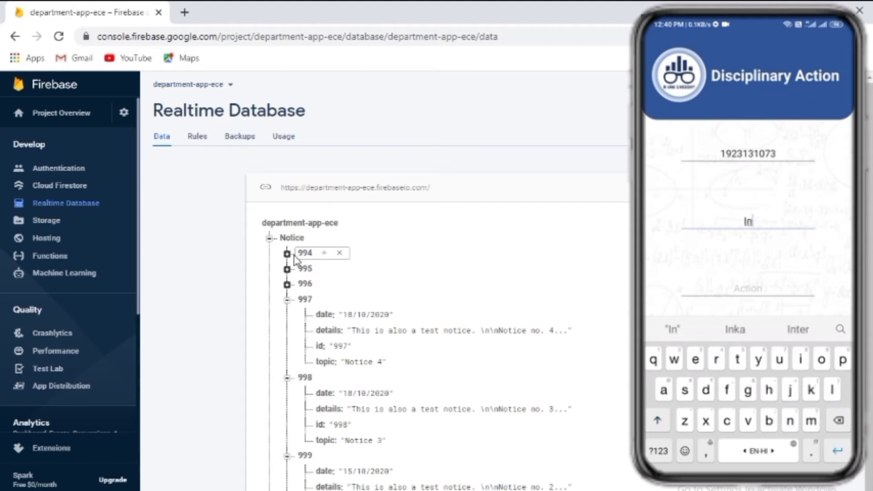
type("dici")
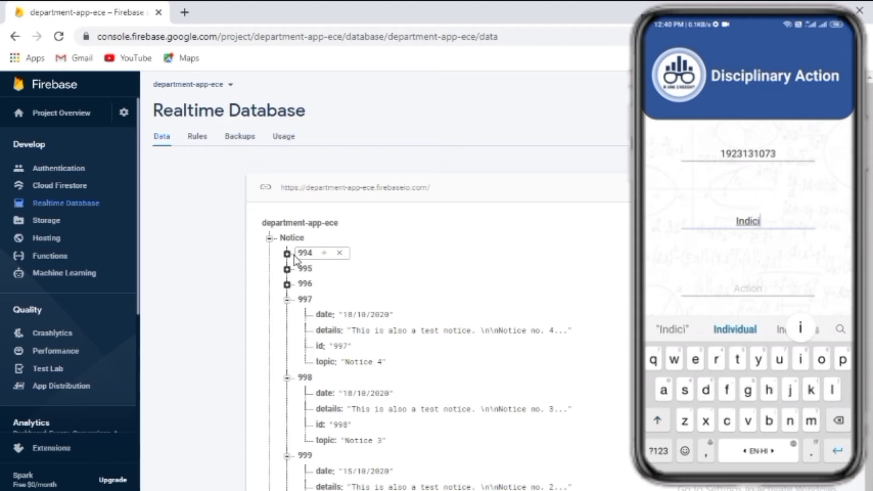
type("pi")
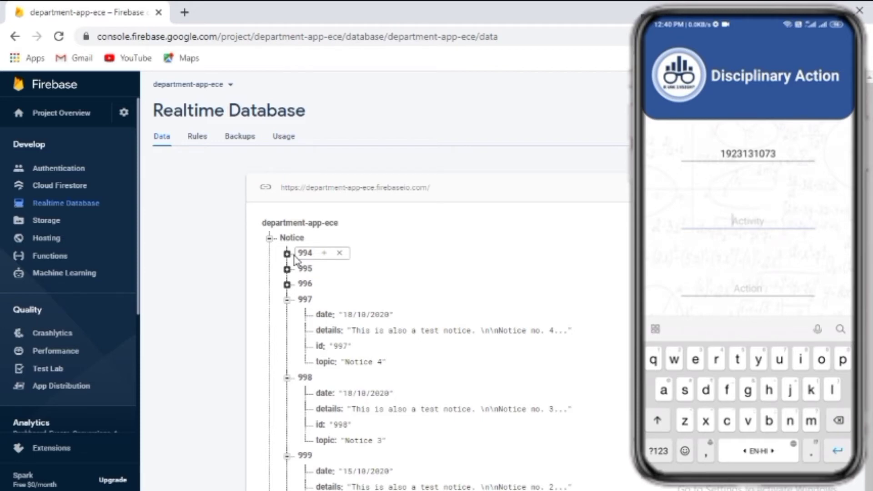
type("Late")
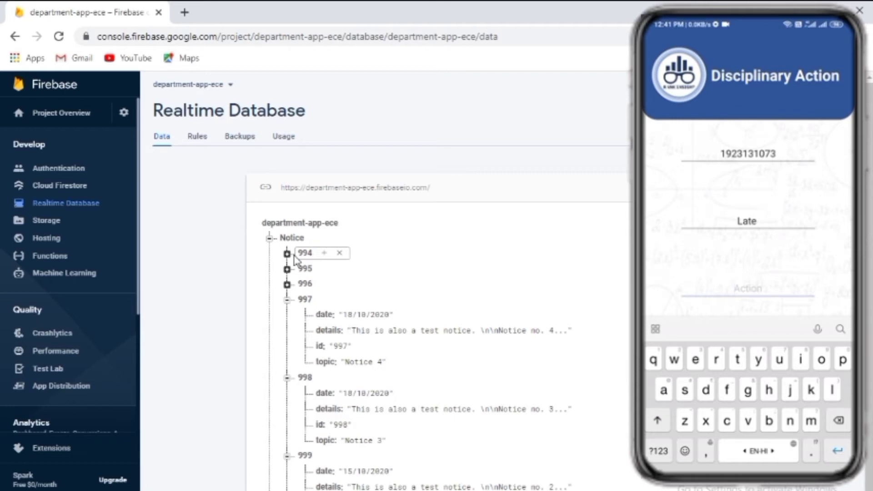
type("suspen")
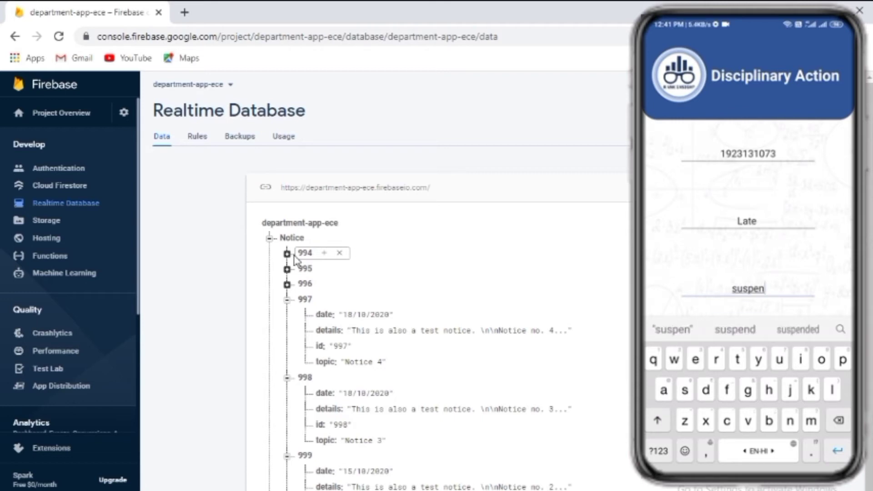
left_click(796, 329)
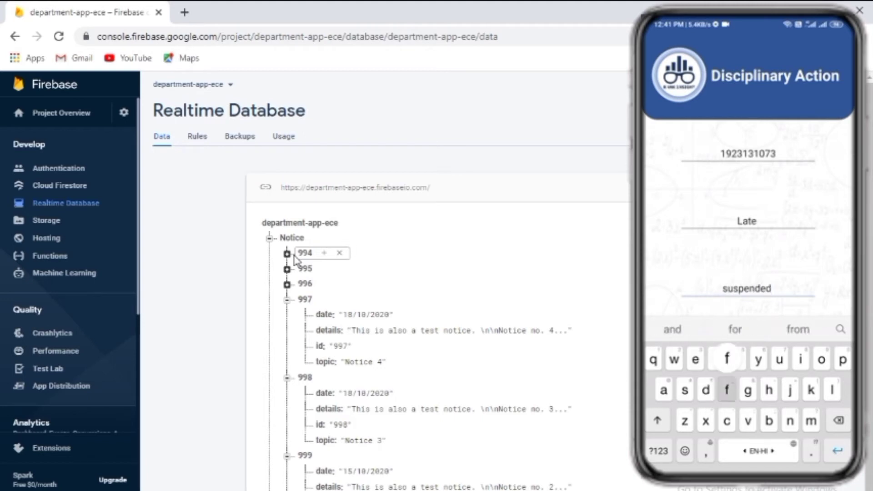
type("for 1")
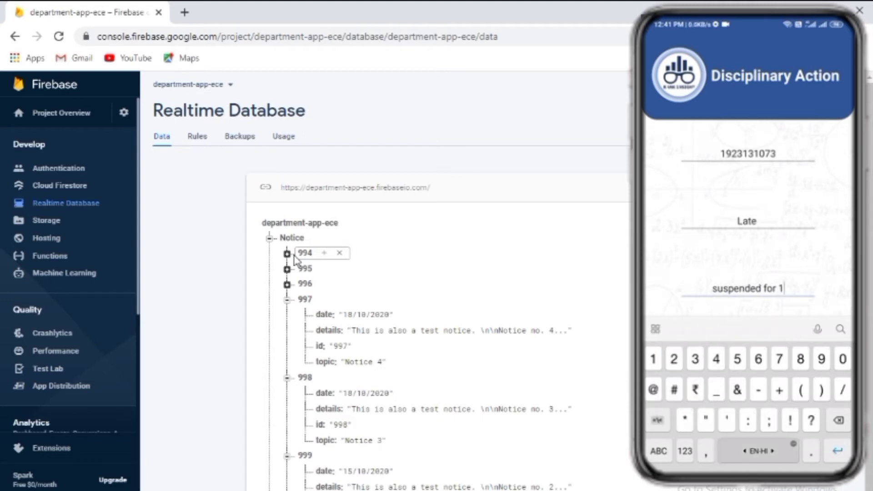
type("day")
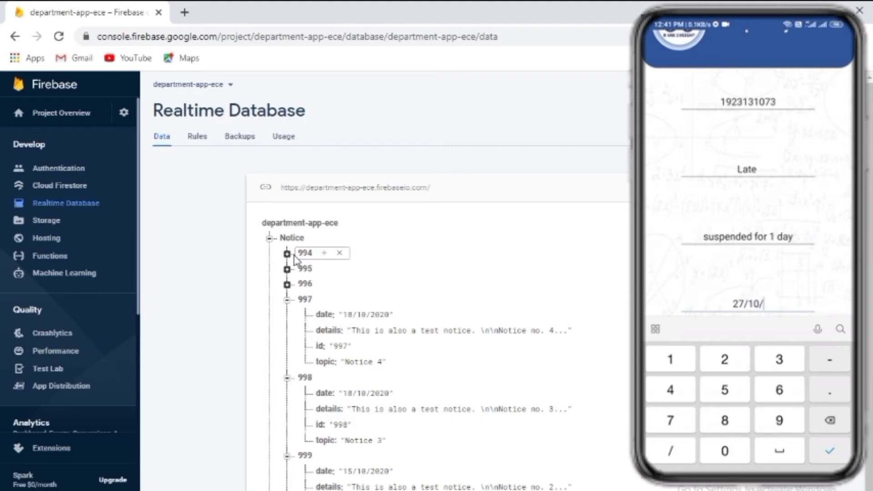
left_click(828, 451)
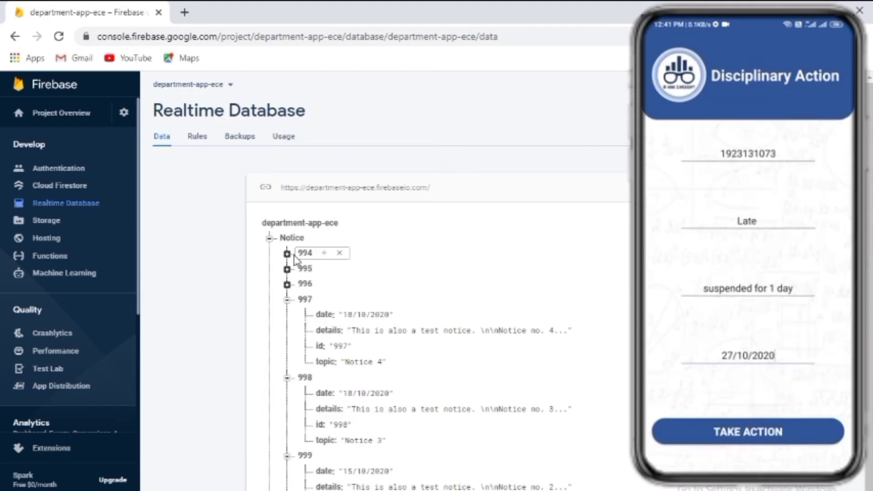
left_click(747, 431)
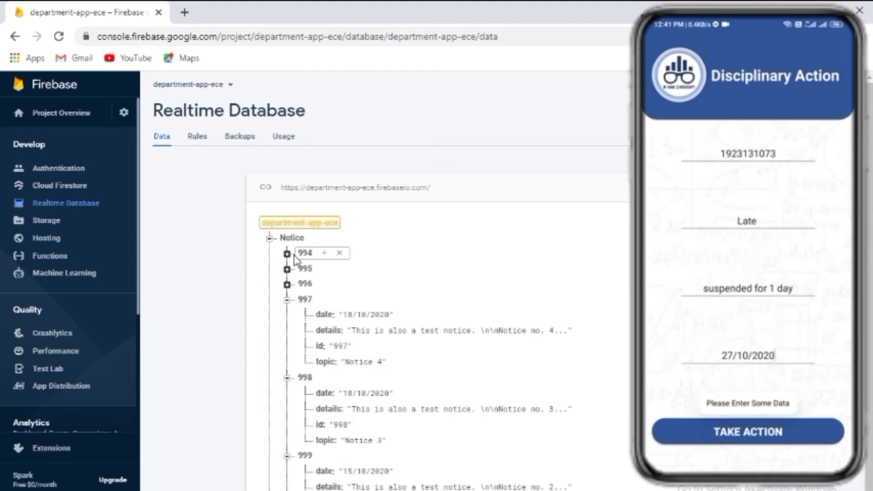
left_click(747, 431)
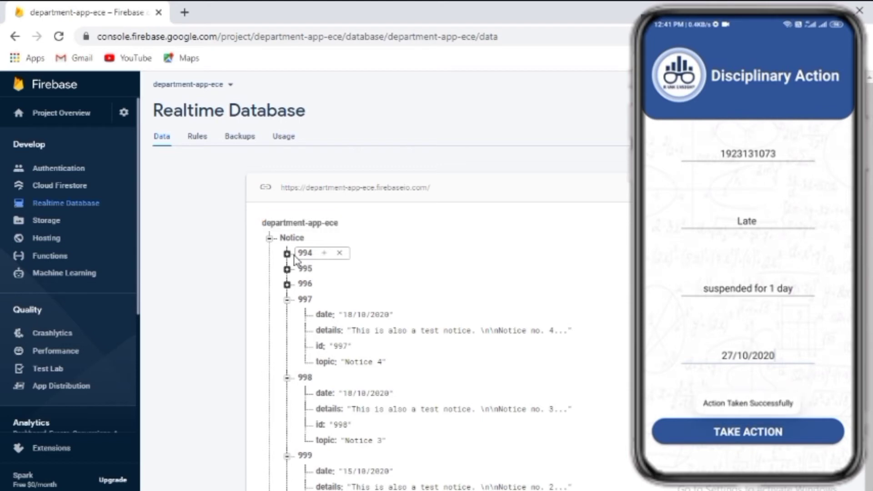
left_click(747, 431)
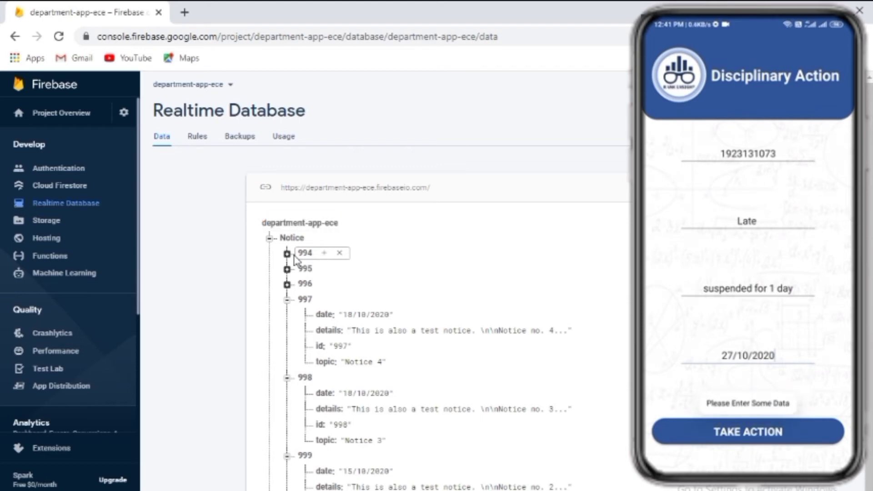
left_click(746, 431)
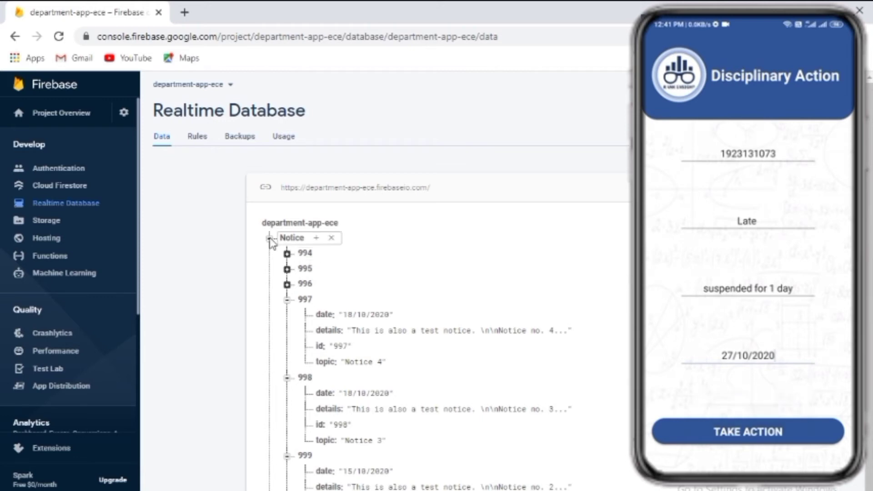
left_click(273, 238)
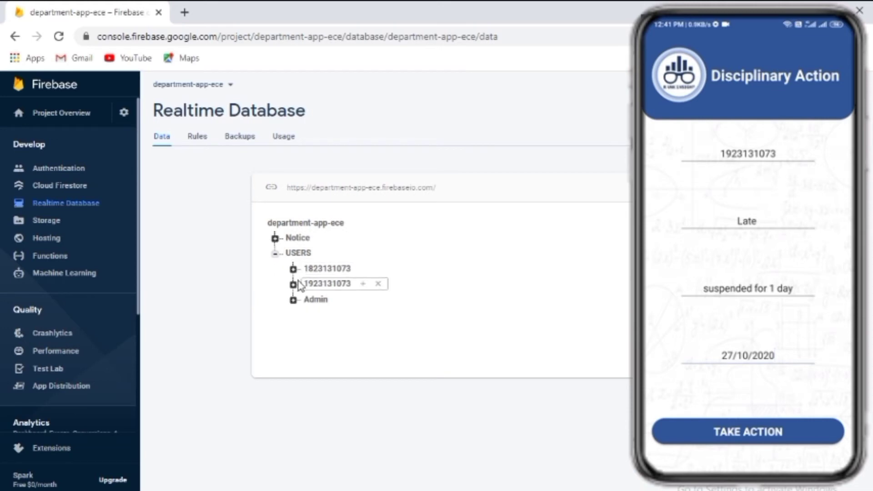
left_click(293, 284)
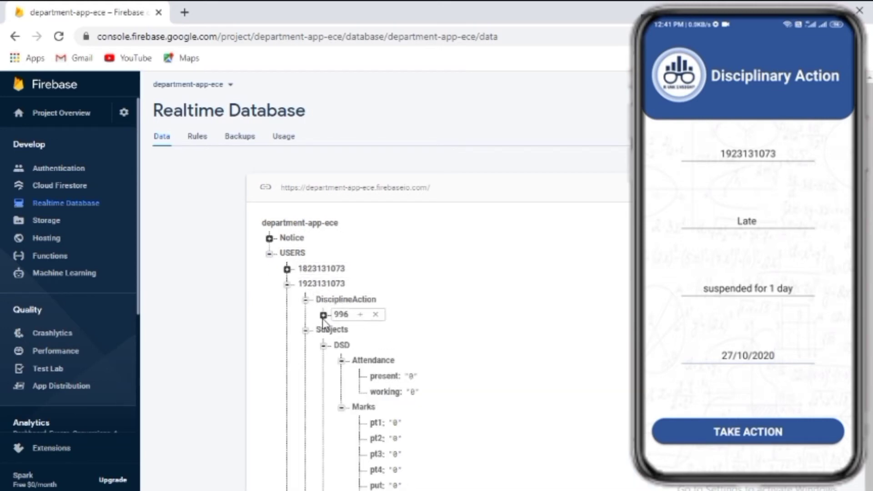
left_click(323, 315)
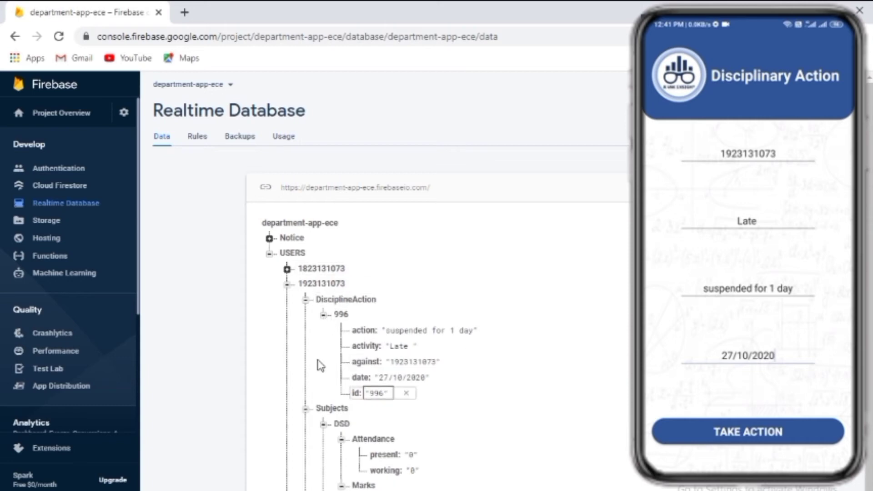
left_click(346, 300)
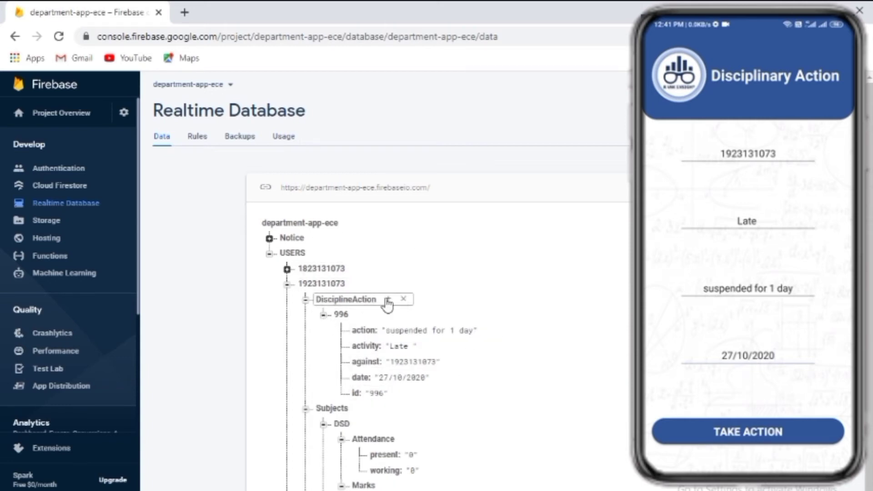
mouse_move(273, 249)
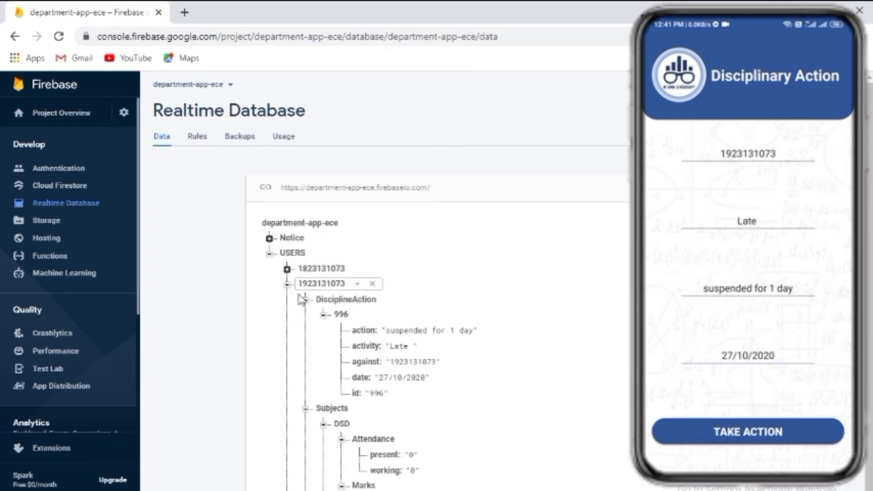
left_click(305, 299)
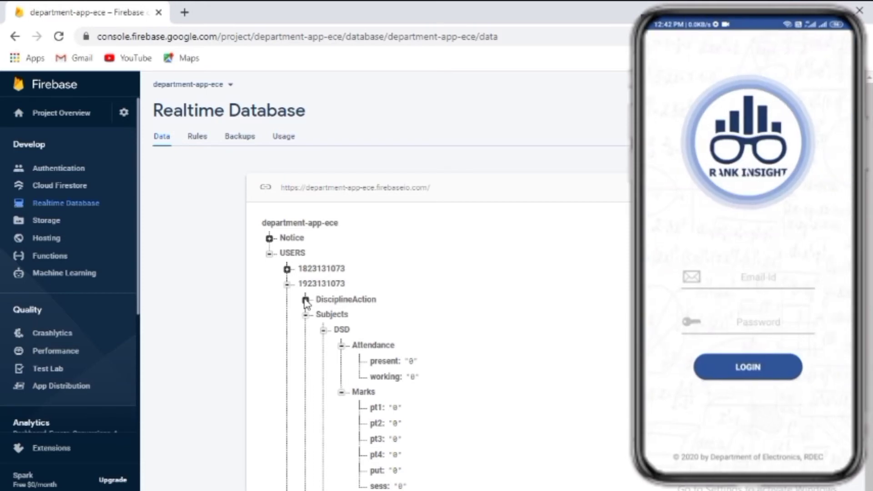
left_click(746, 278)
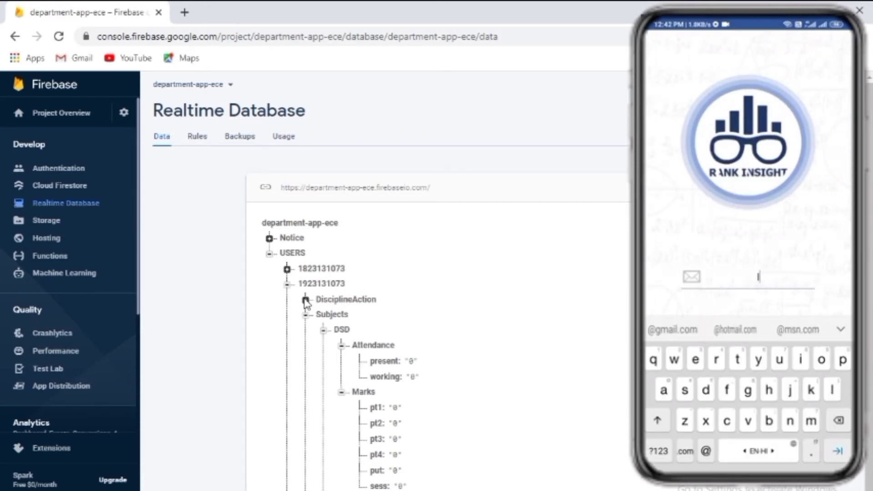
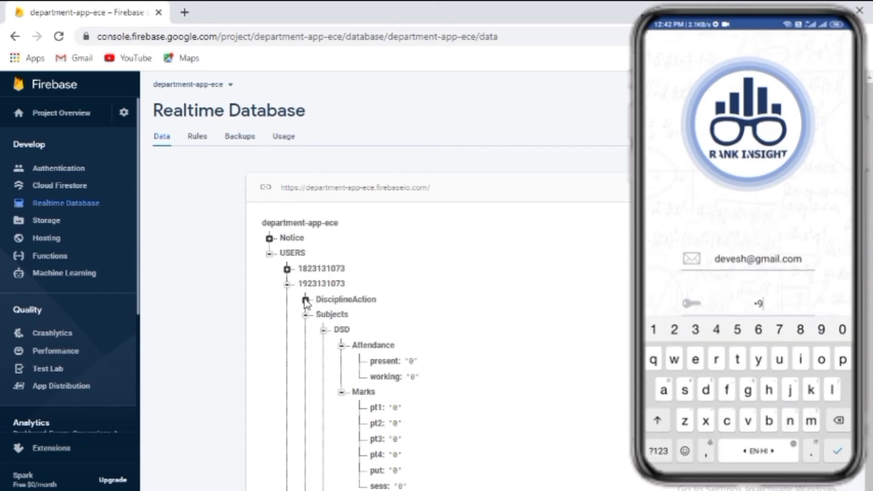
type("1")
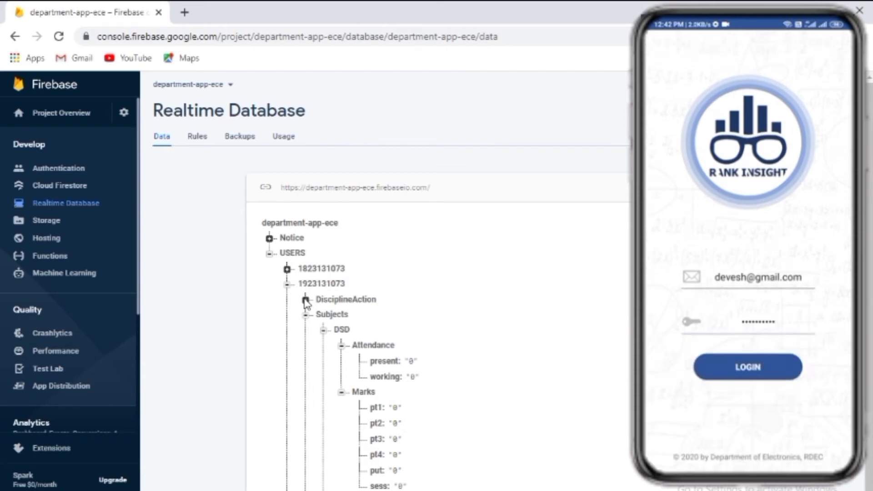
left_click(746, 366)
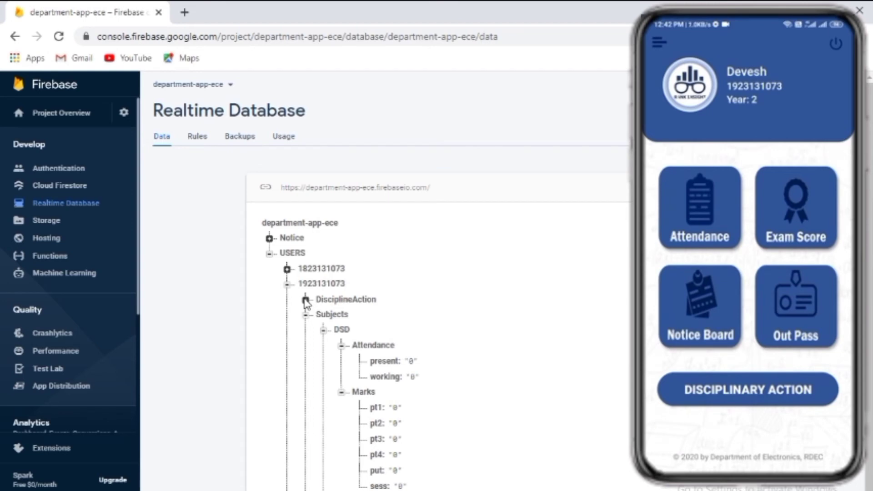
left_click(699, 207)
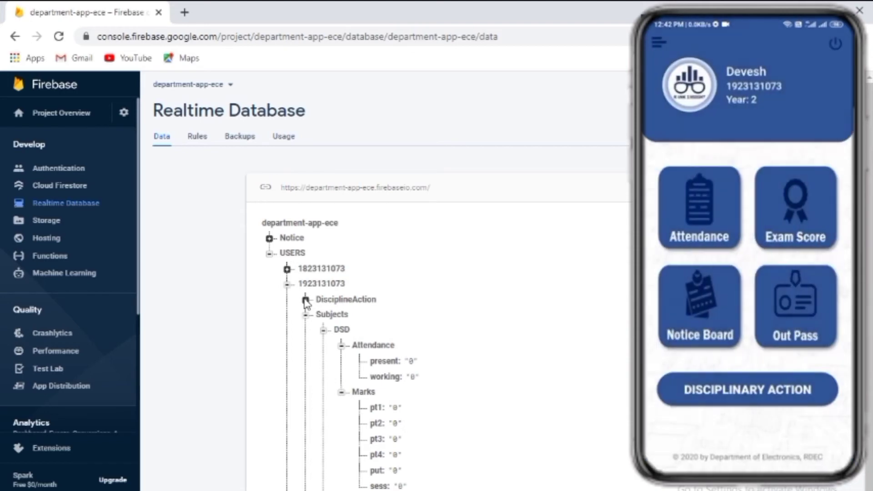
left_click(794, 207)
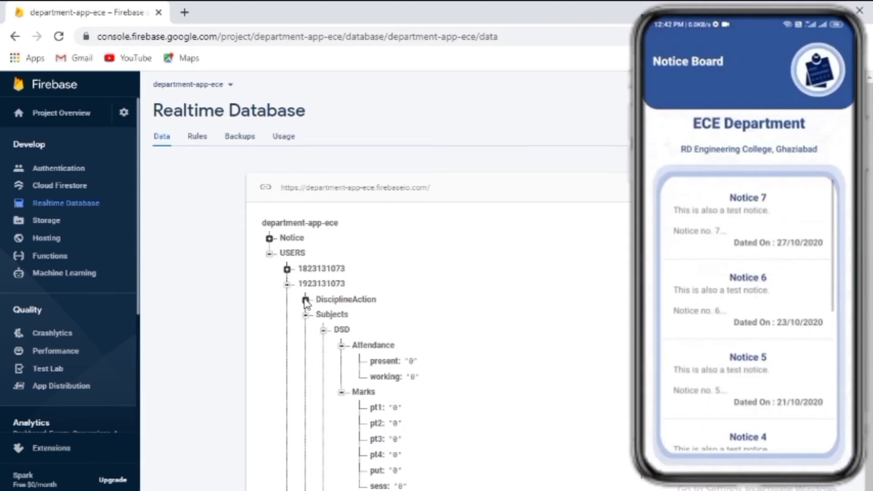
scroll("down", 3)
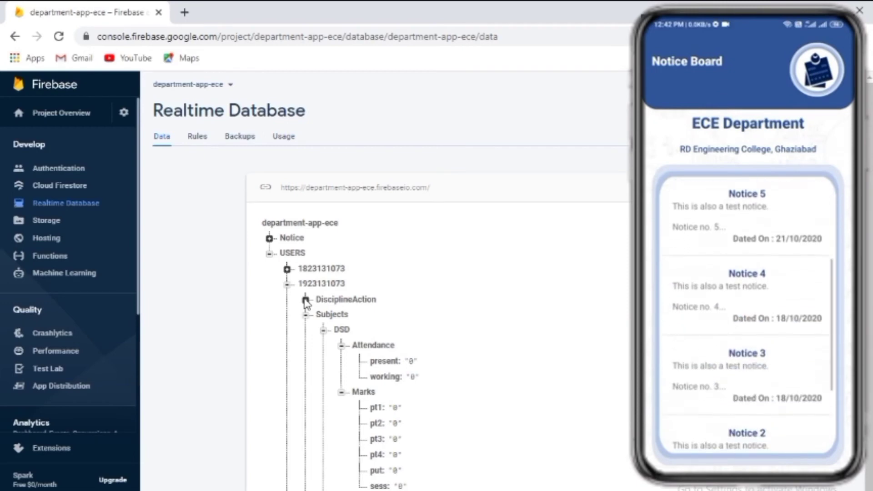
scroll("down", 3)
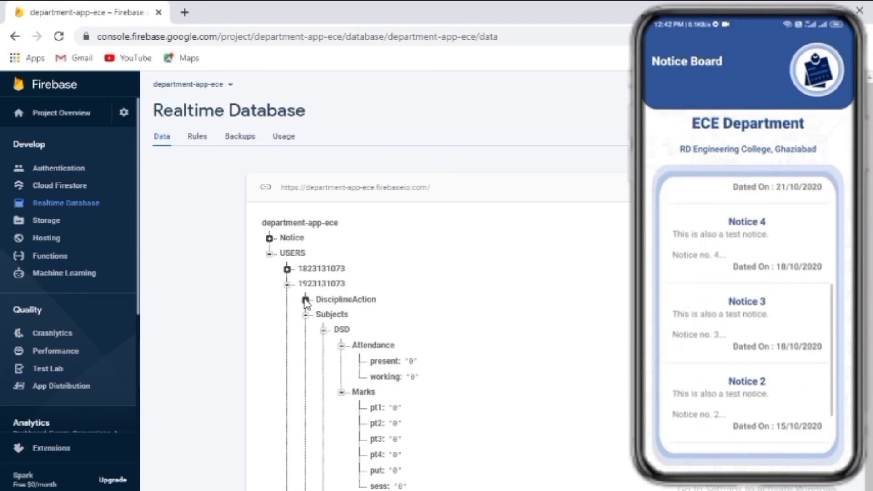
scroll("up", 3)
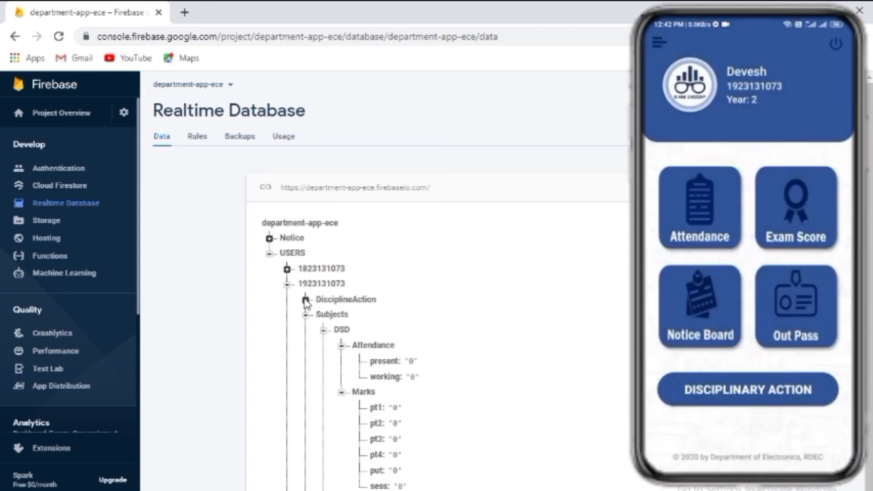
Start the out-pass request with date 29/10/2020 and a departure time of 8:00
left_click(795, 306)
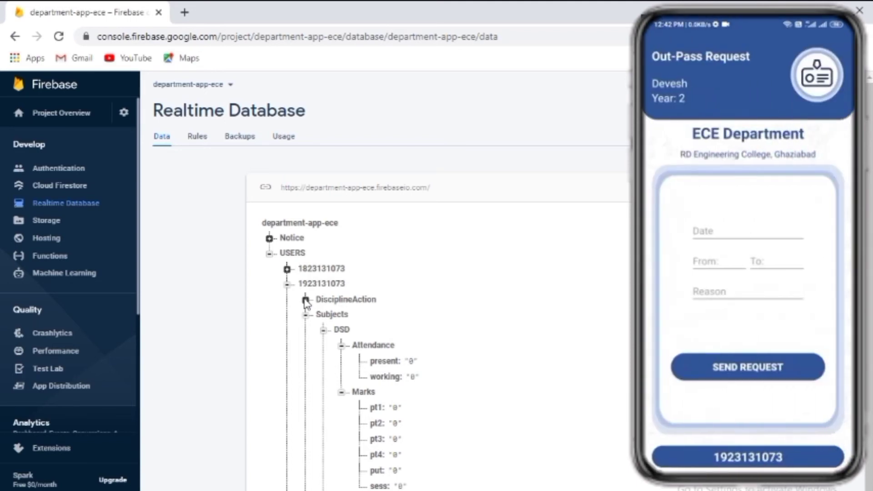
left_click(747, 230)
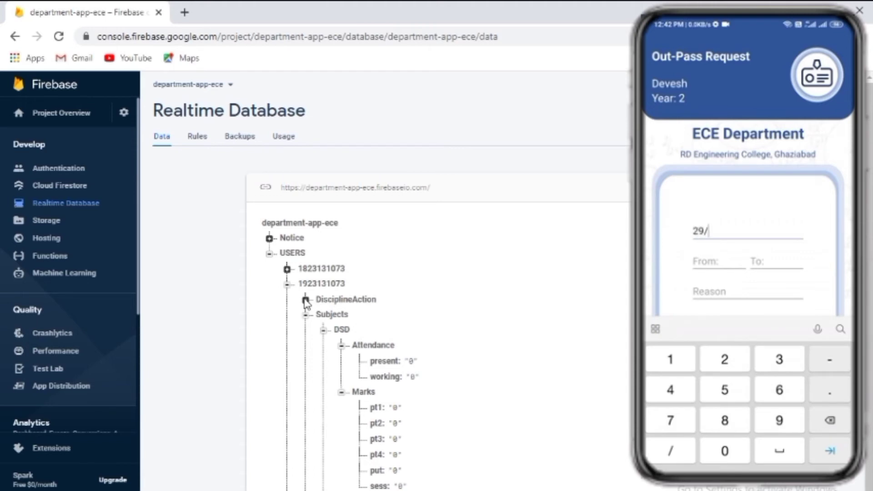
type("10/")
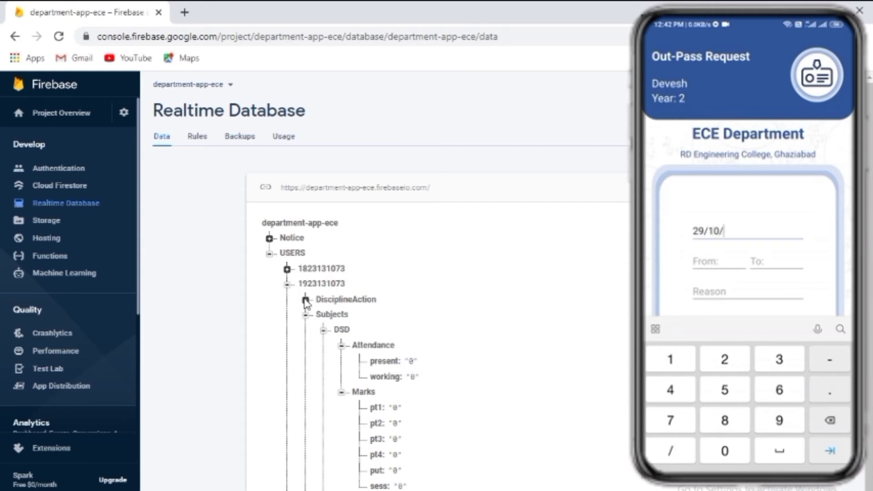
type("2020")
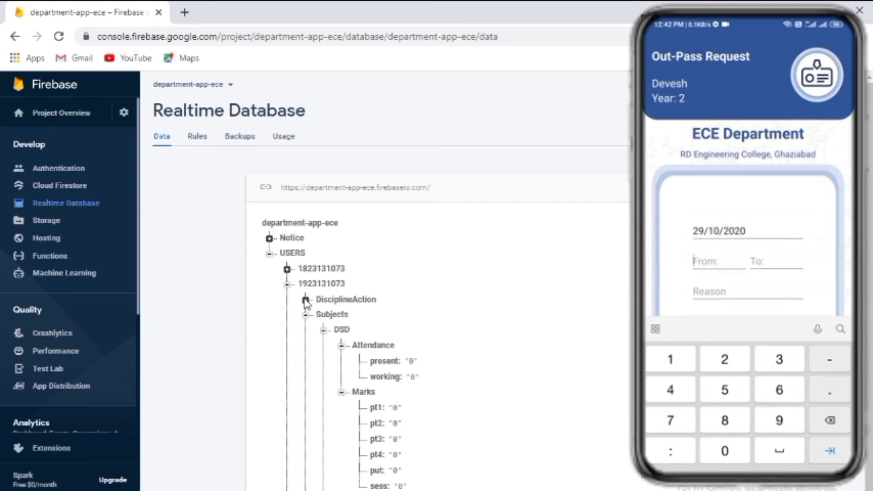
left_click(669, 357)
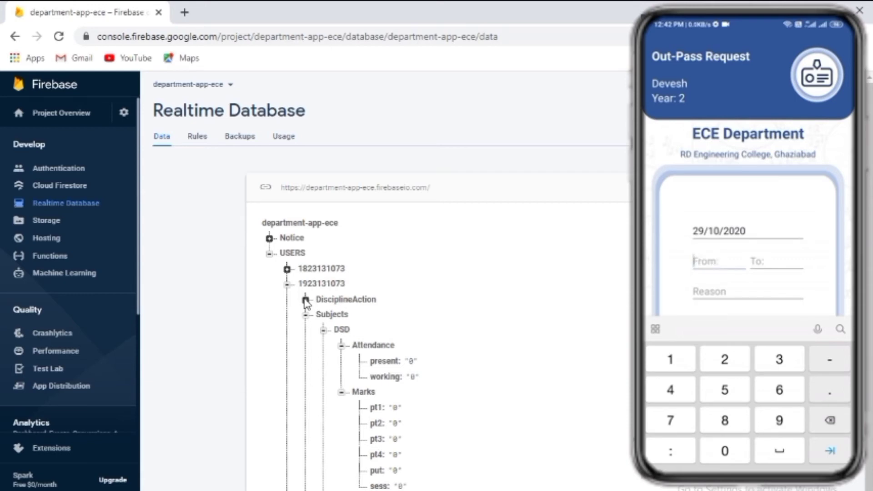
type("8:00")
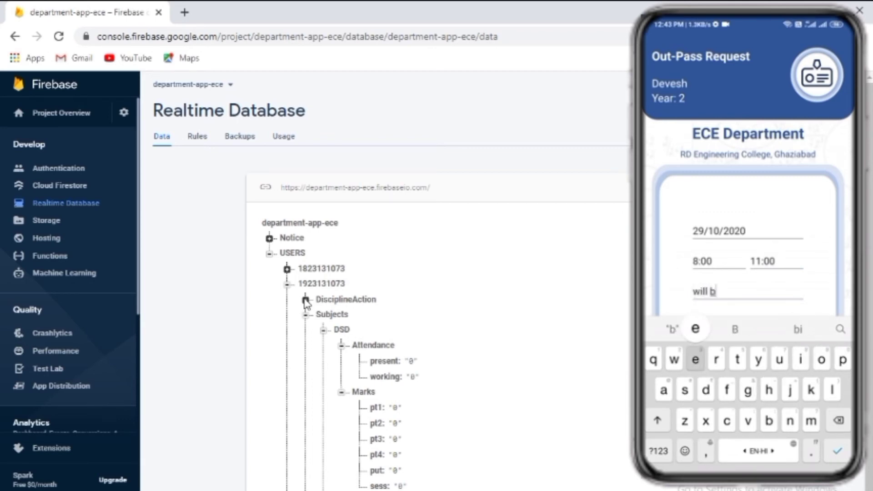
Enter and correct the reason 'I would be late due to traffic.'
type("e late")
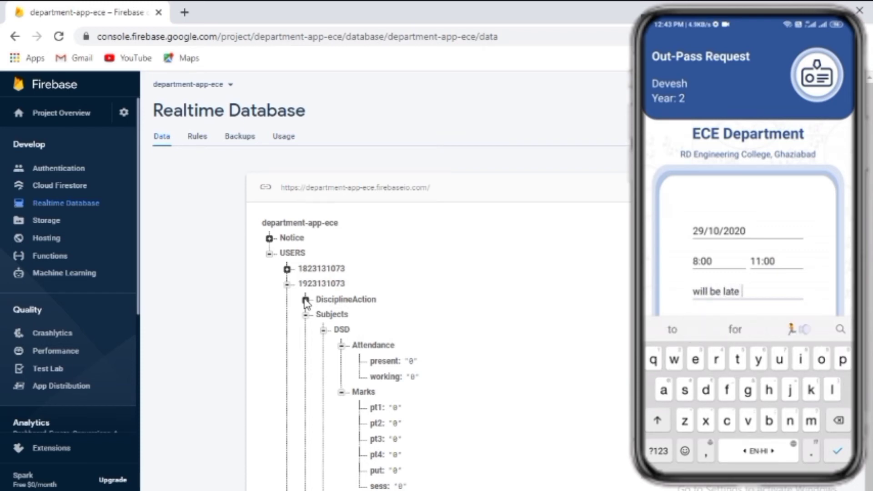
type("due")
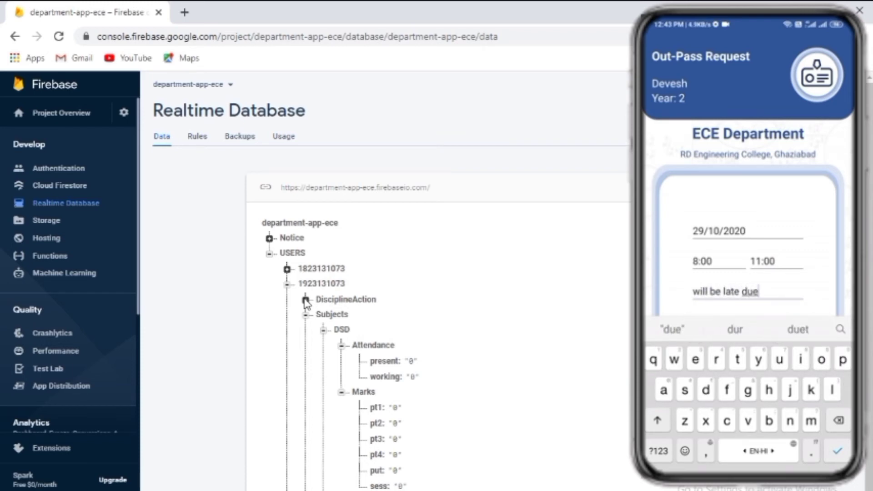
type("to tr")
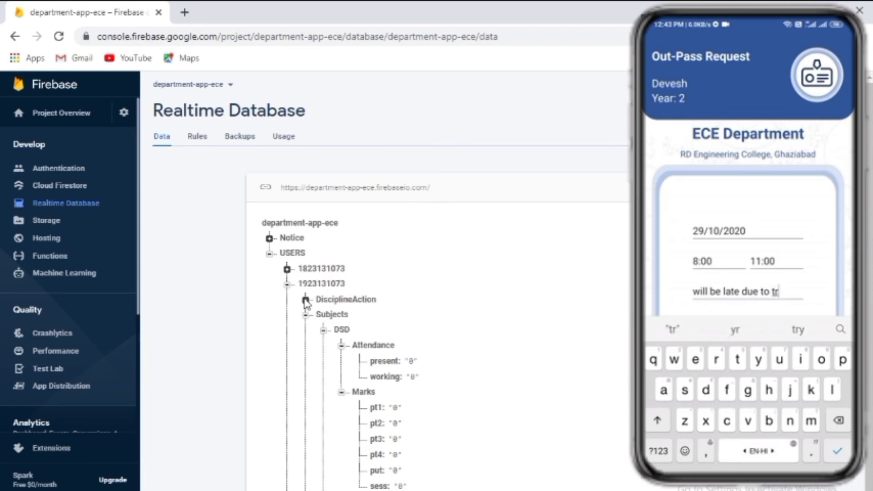
type("affic")
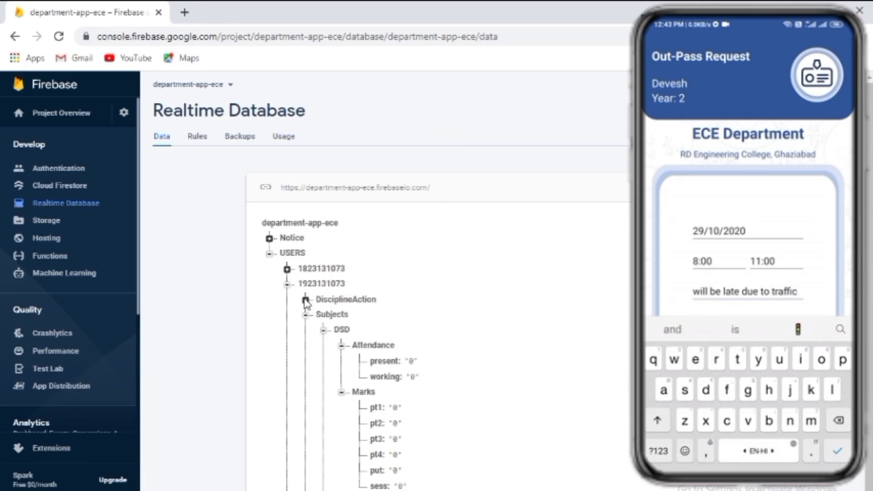
left_click(693, 291)
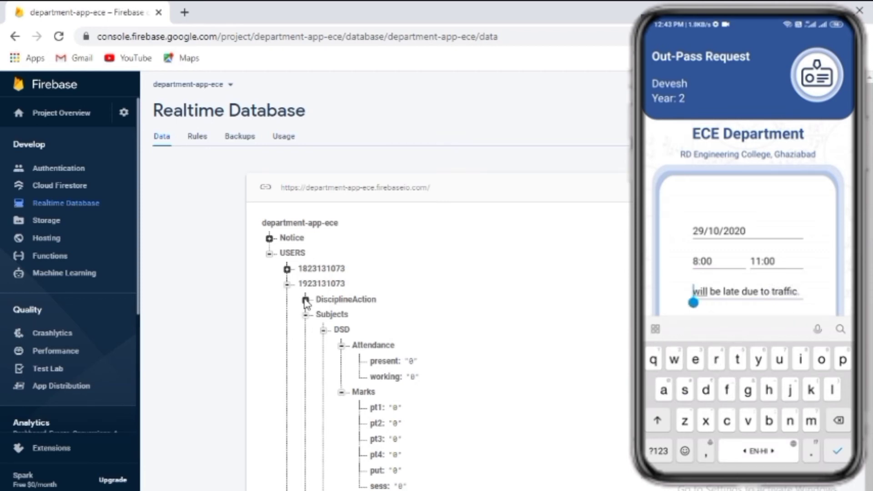
type("i")
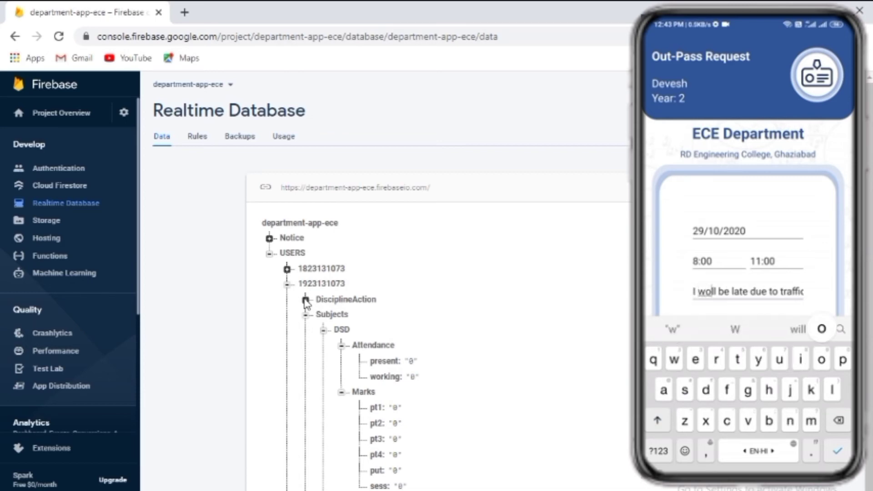
type("uld")
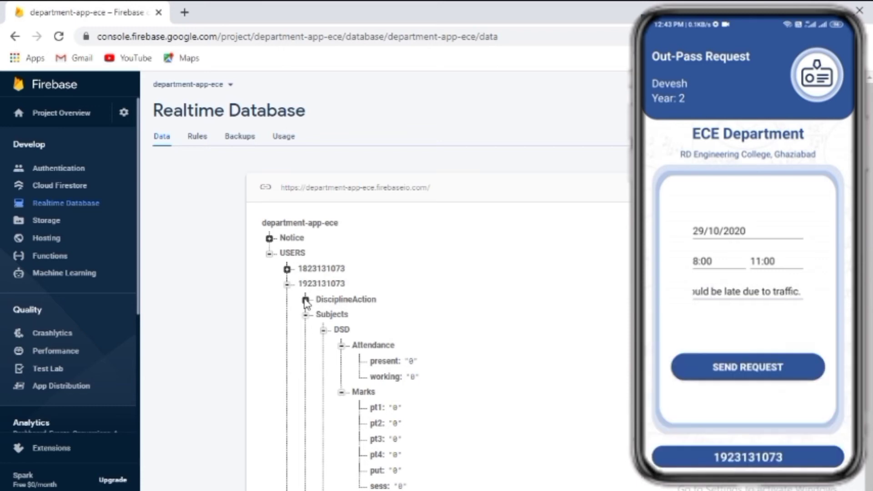
Send the out-pass request and choose an email app to send it
left_click(747, 367)
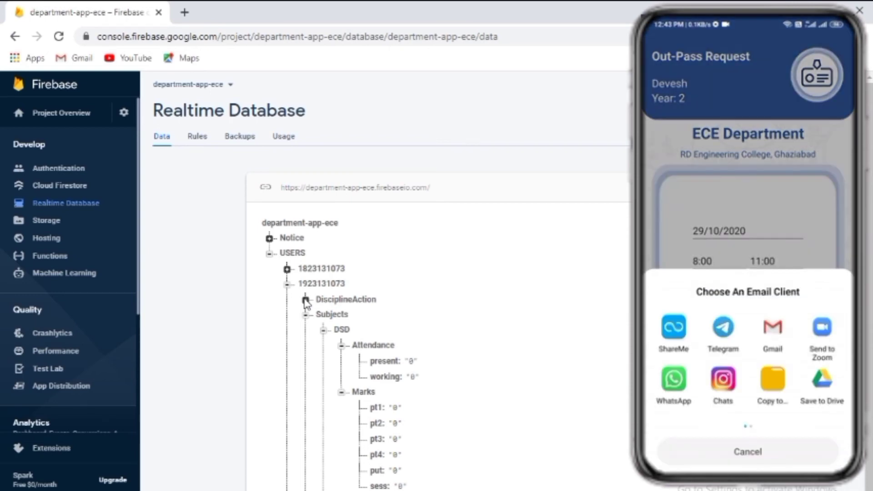
left_click(772, 326)
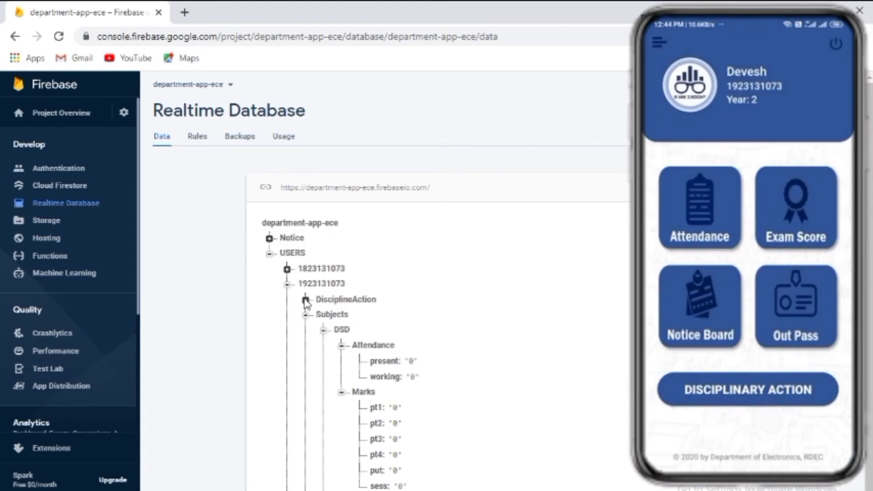
left_click(746, 389)
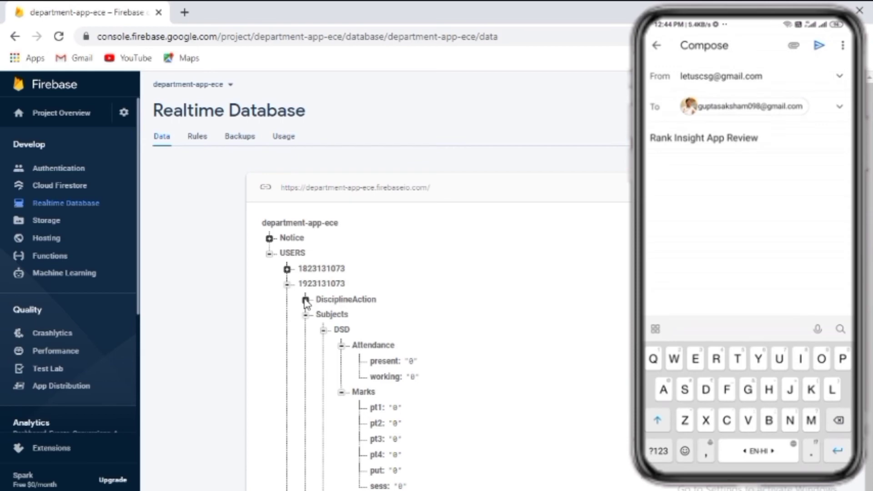
Draft the 'Rank Insight App Review' email reading 'Awesome app' and return to the dashboard
type("Pl")
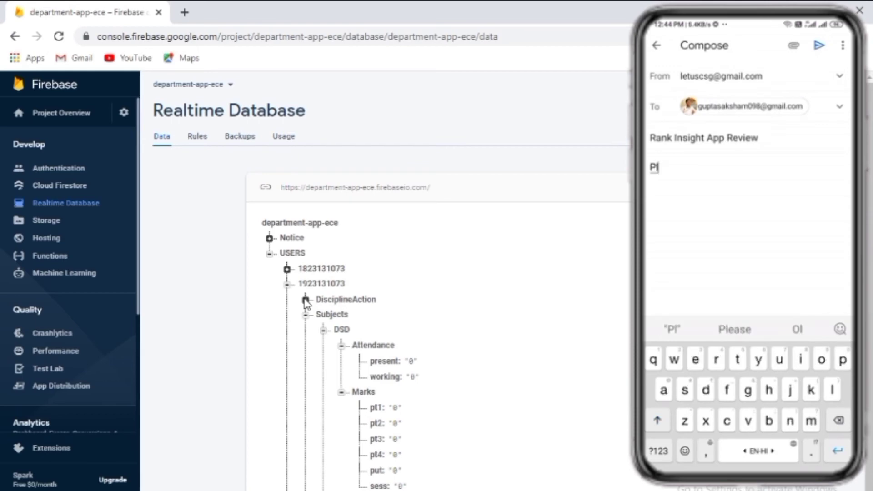
type("z rate")
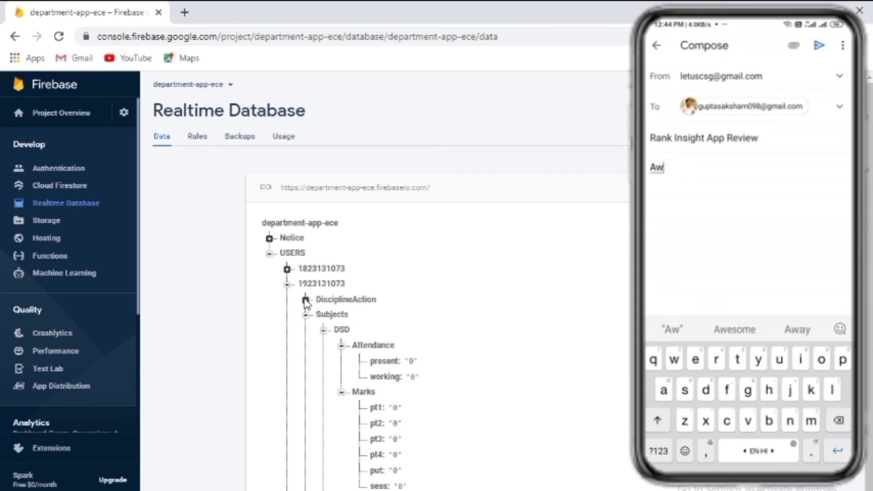
left_click(734, 329)
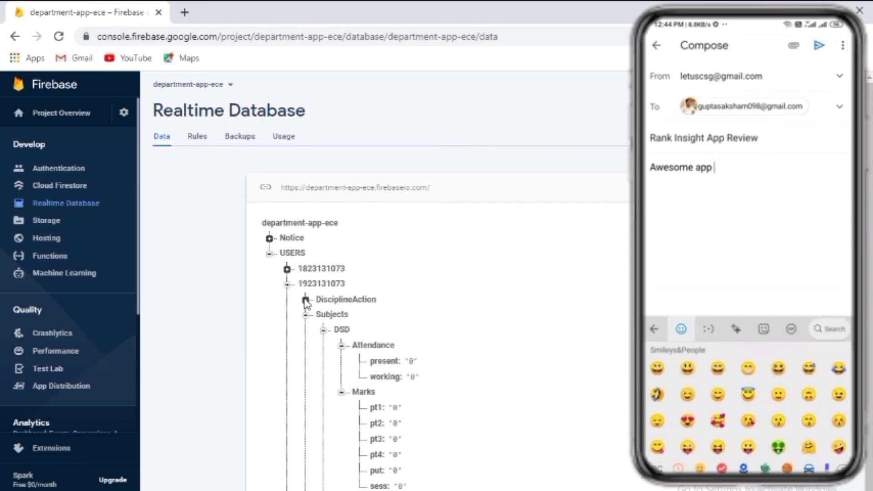
left_click(655, 368)
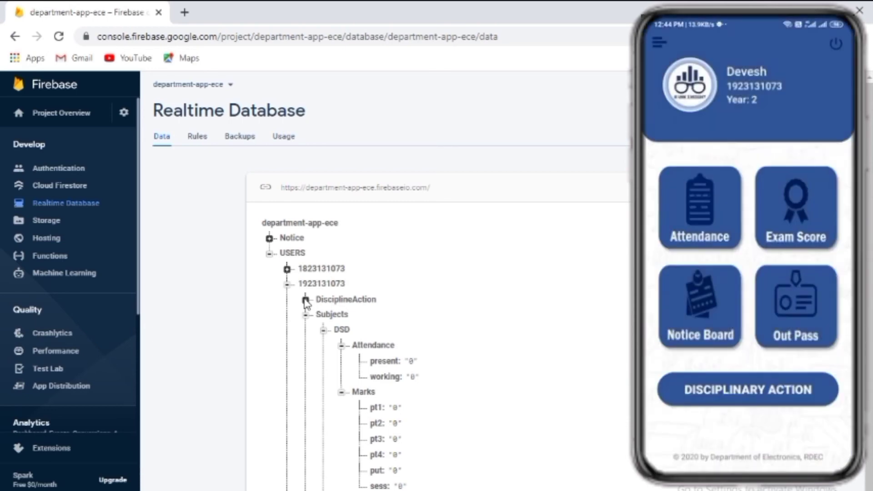
left_click(835, 44)
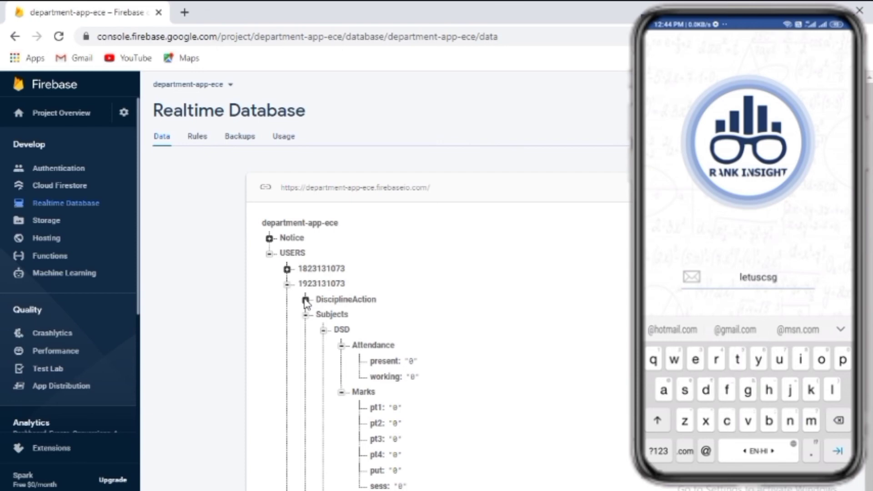
left_click(734, 329)
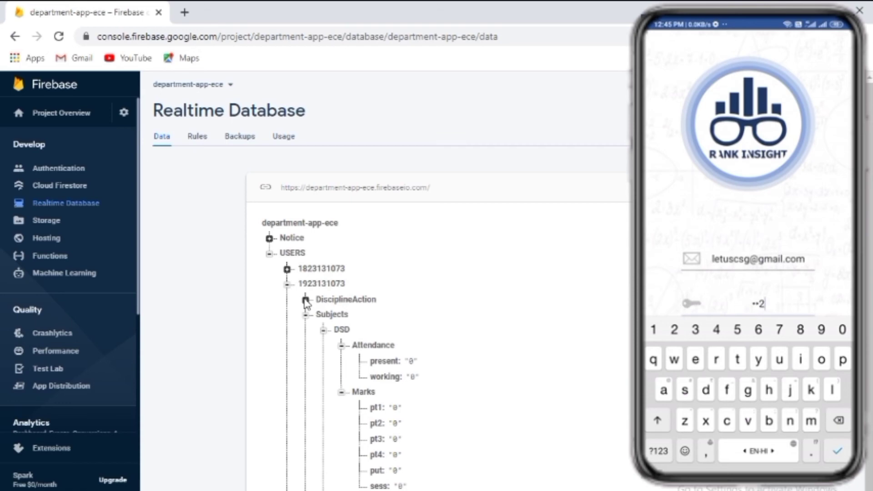
type("0")
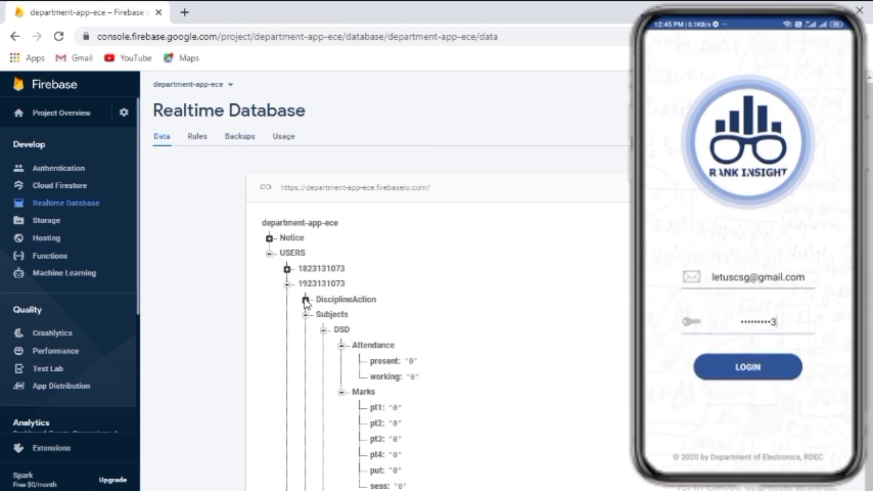
left_click(746, 366)
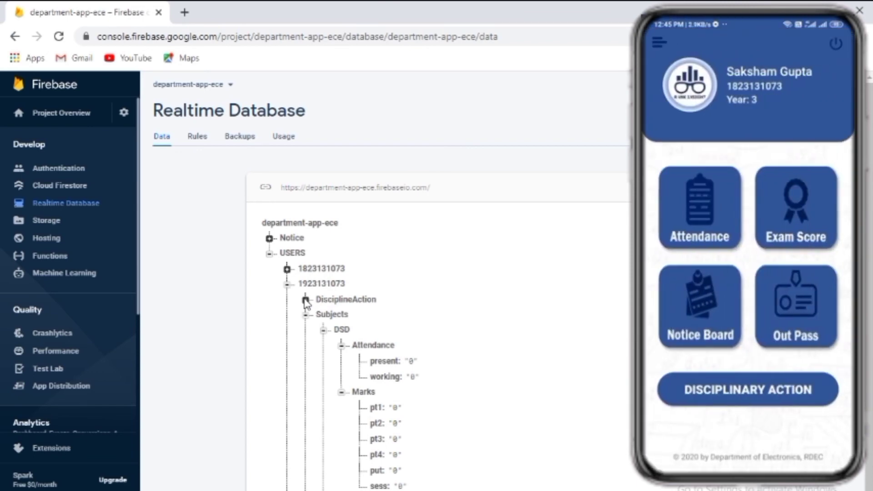
View the notice board, go back, and bring up Saksham's Attendance page with six zero-attendance subjects
left_click(699, 208)
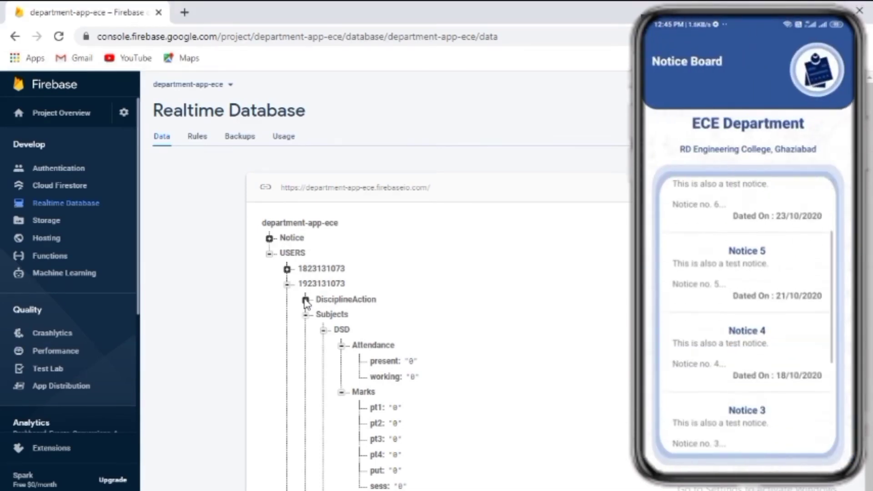
scroll("up", 3)
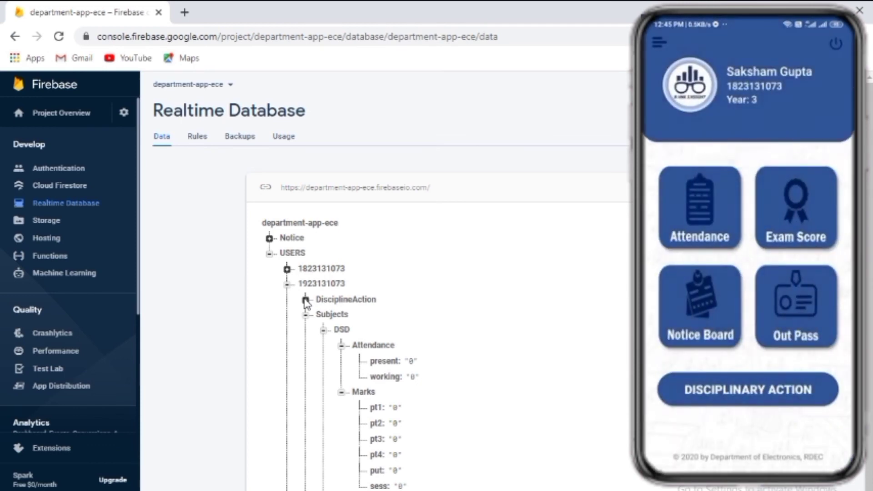
left_click(747, 389)
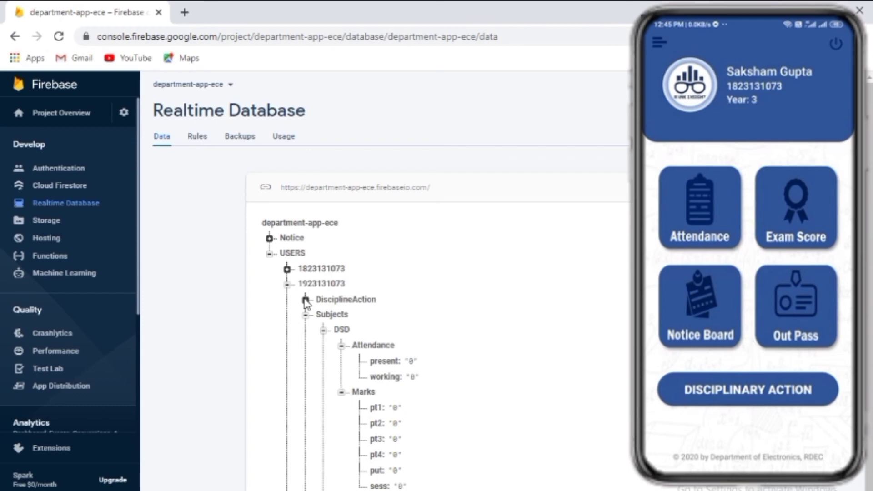
left_click(699, 208)
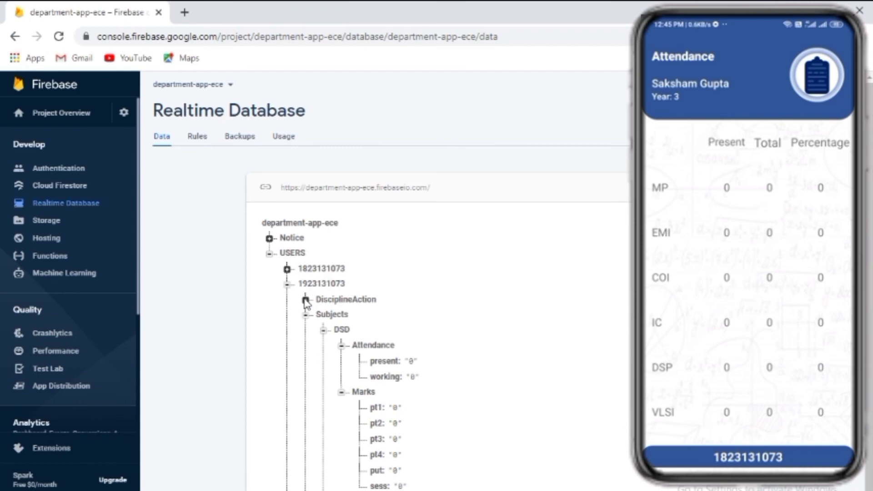
mouse_move(332, 314)
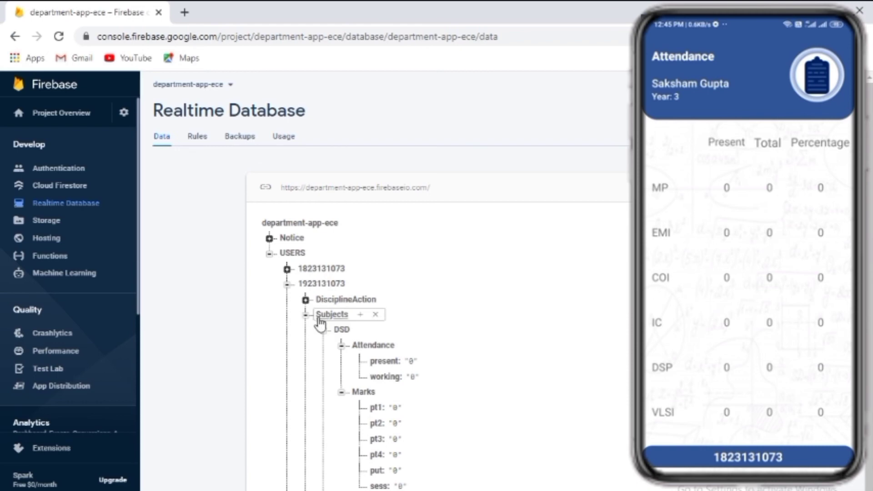
left_click(286, 268)
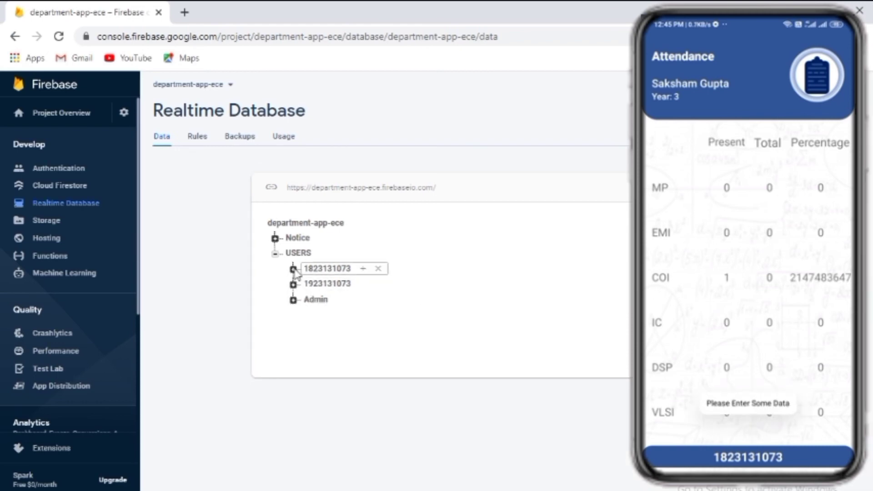
left_click(293, 268)
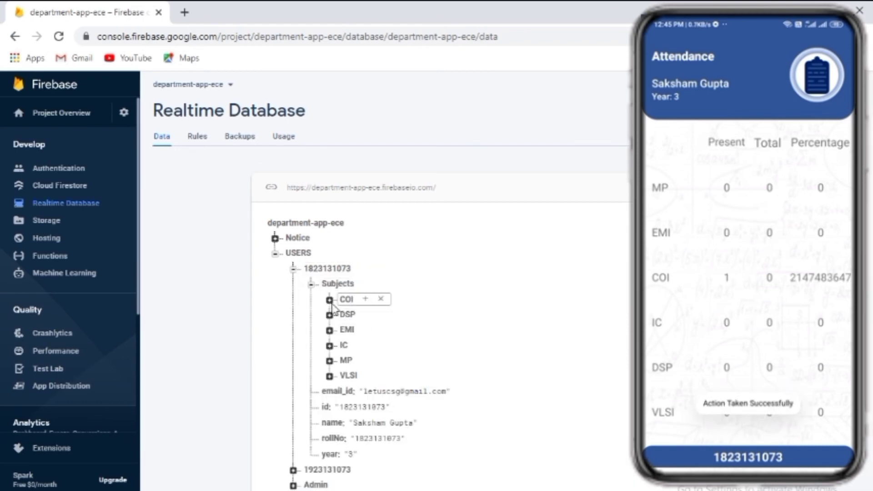
left_click(329, 299)
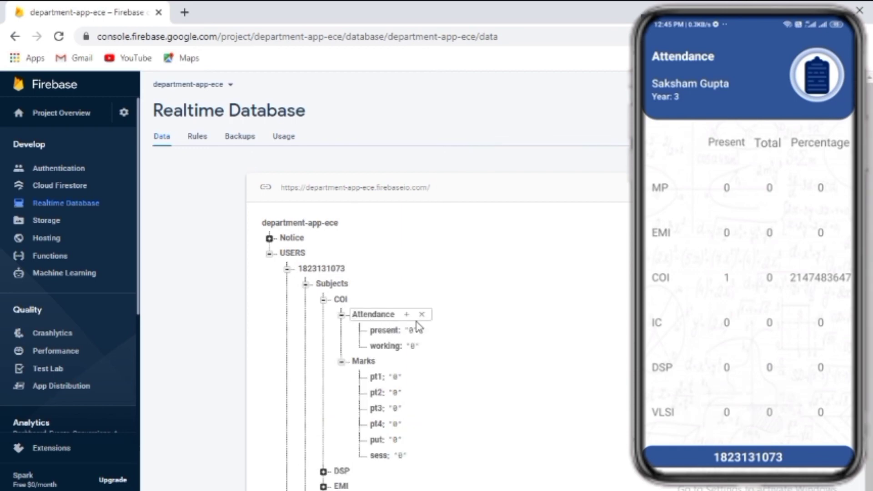
left_click(407, 329)
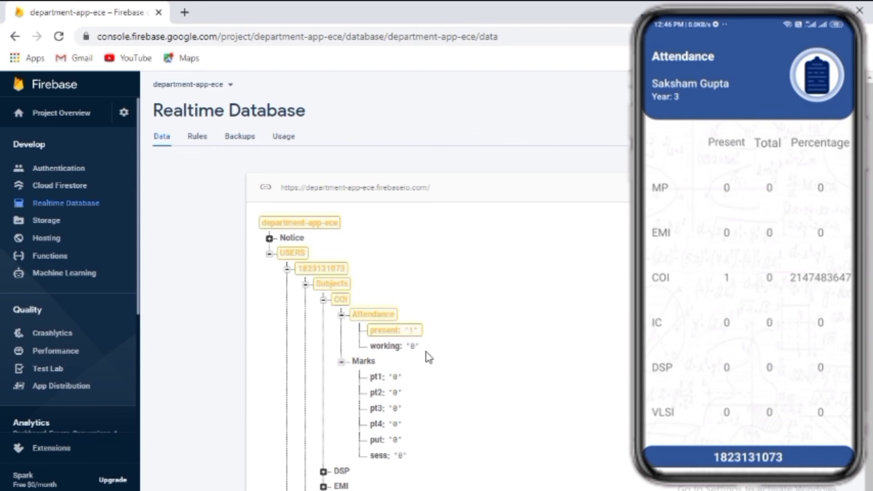
left_click(411, 346)
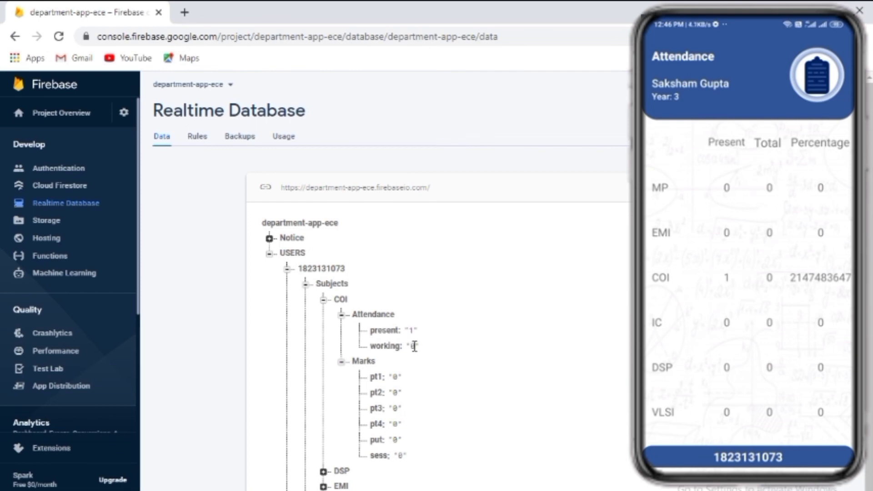
Set the COI working attendance count to 1
double_click(415, 345)
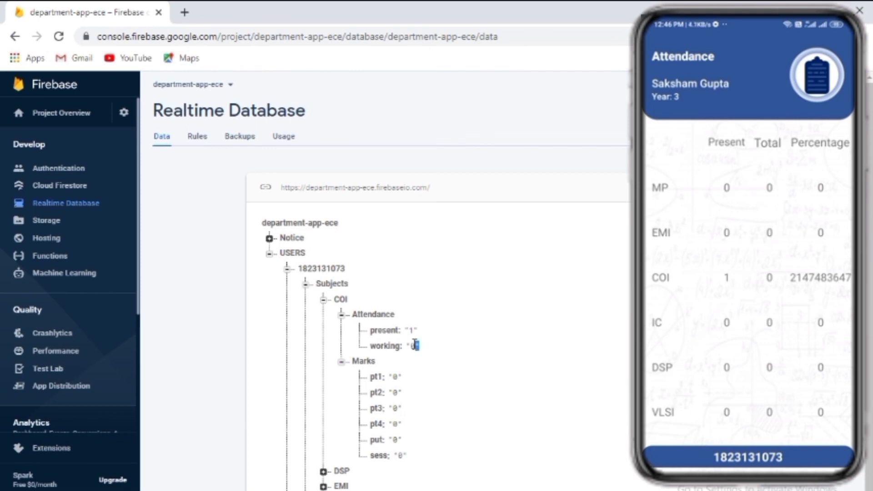
left_click(411, 344)
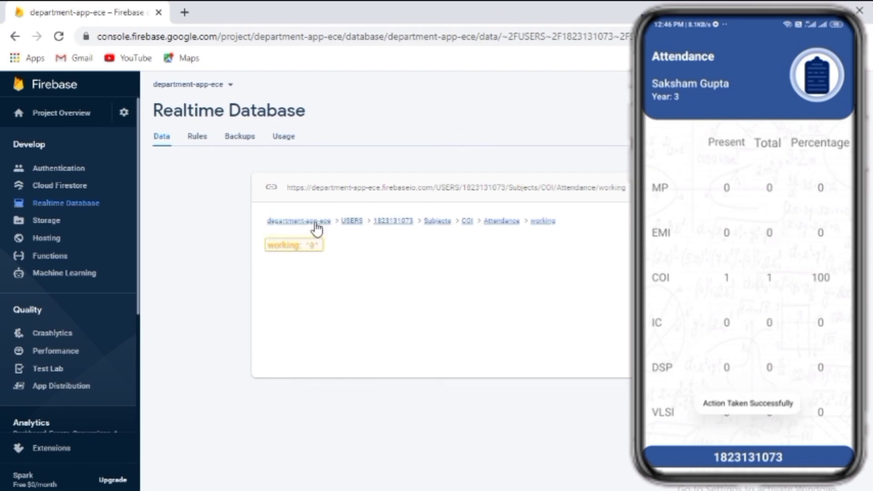
left_click(298, 221)
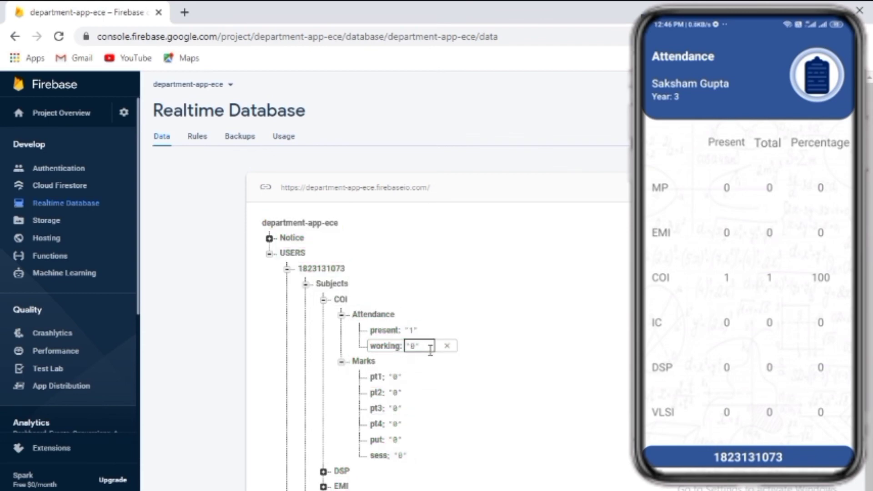
type("1")
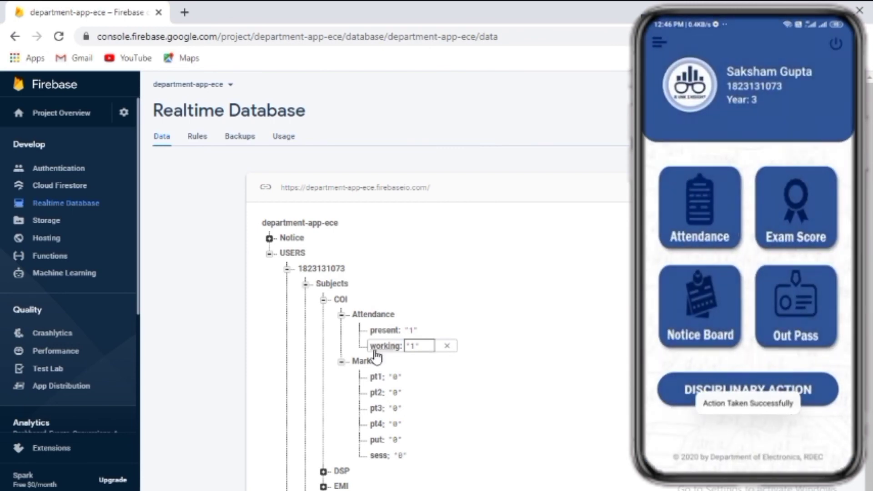
Enter 15/20 as the COI pt1 mark
left_click(394, 377)
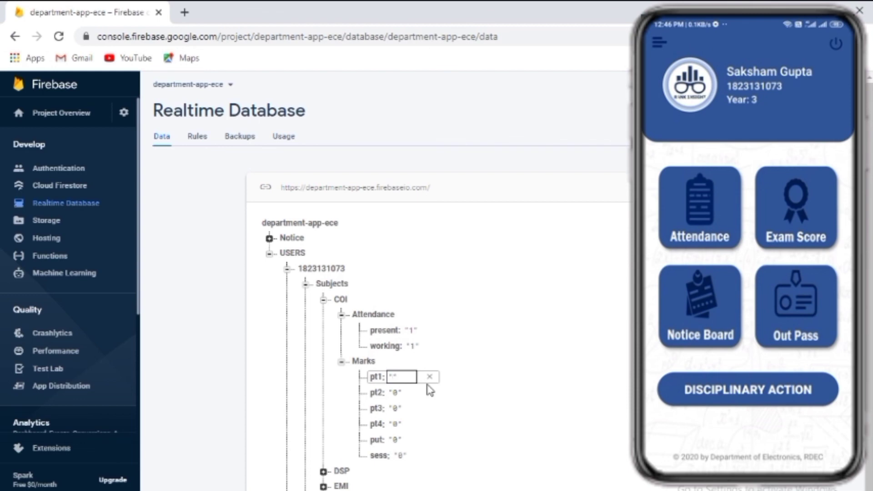
type("15/2")
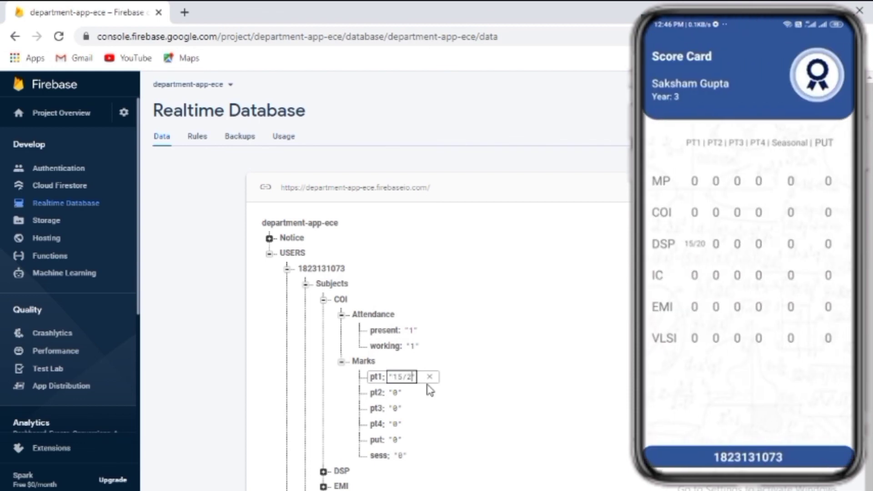